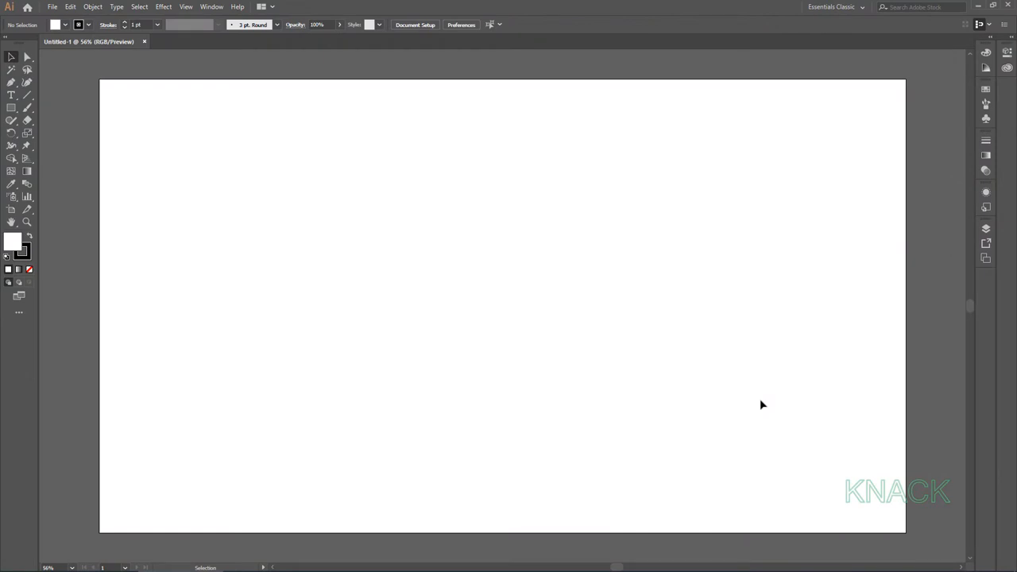
mouse_move(928, 112)
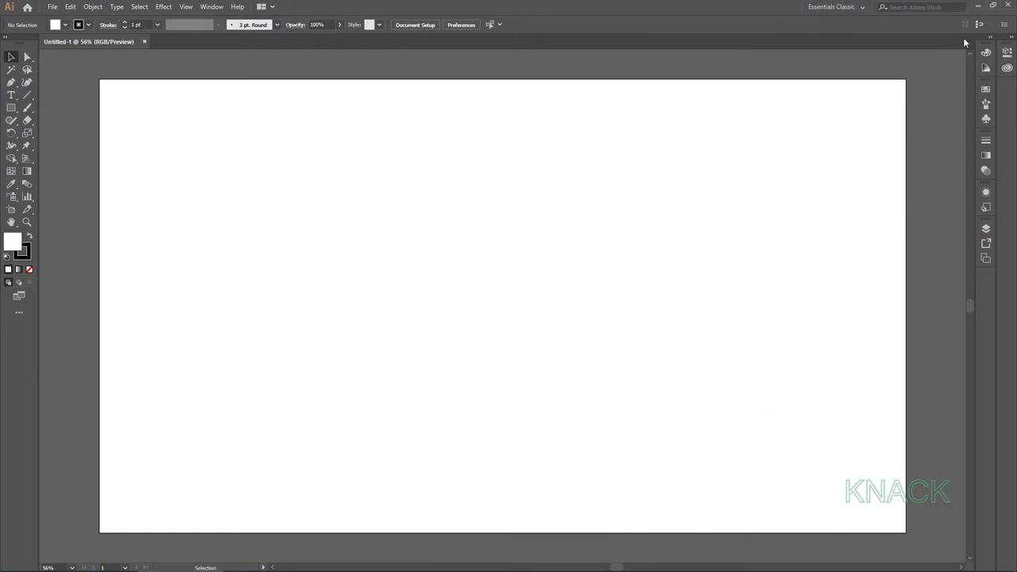
Enable Smart Guides from the View menu so shapes snap to artboard edges.
click(186, 7)
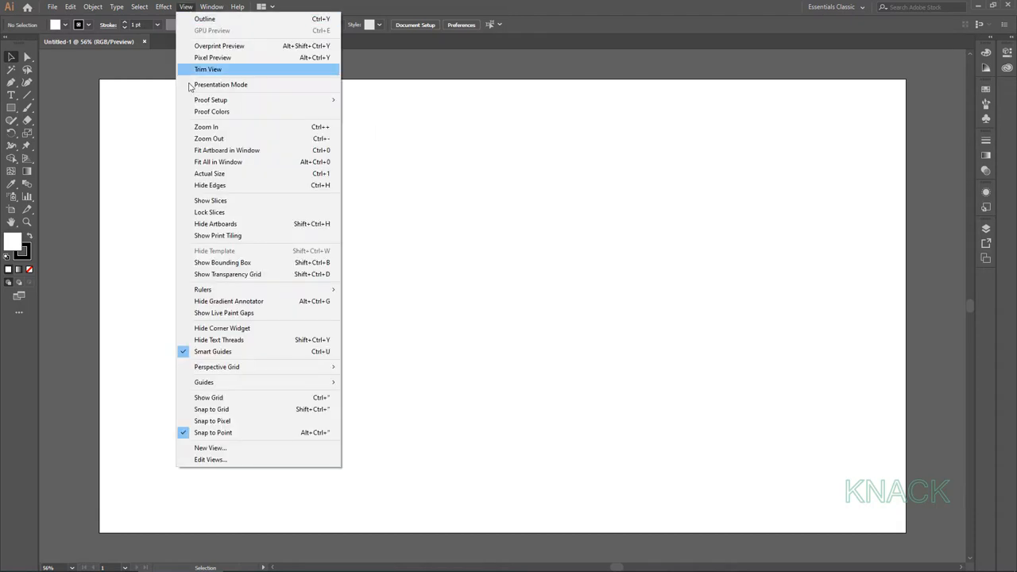
mouse_move(277, 351)
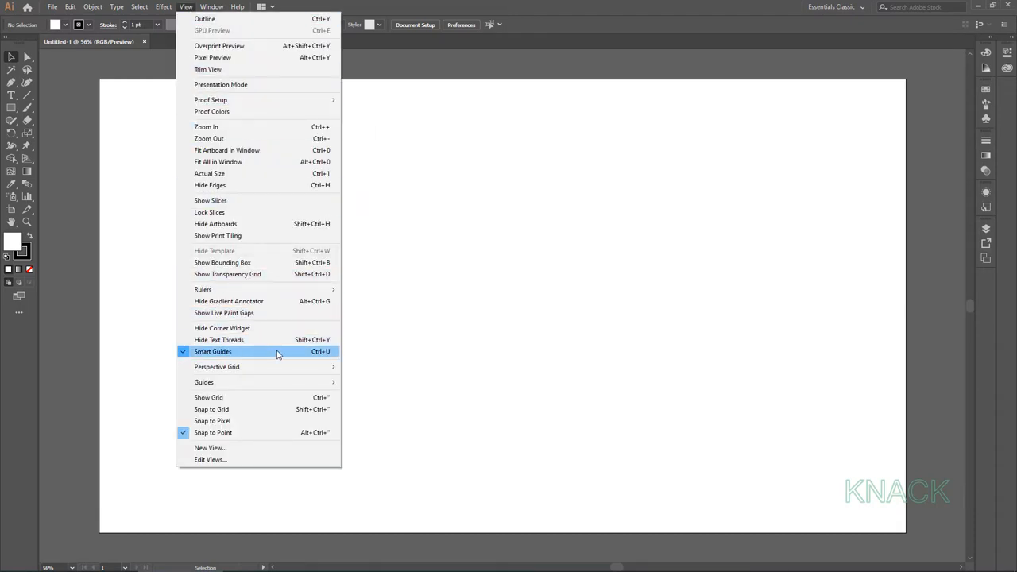
click(213, 351)
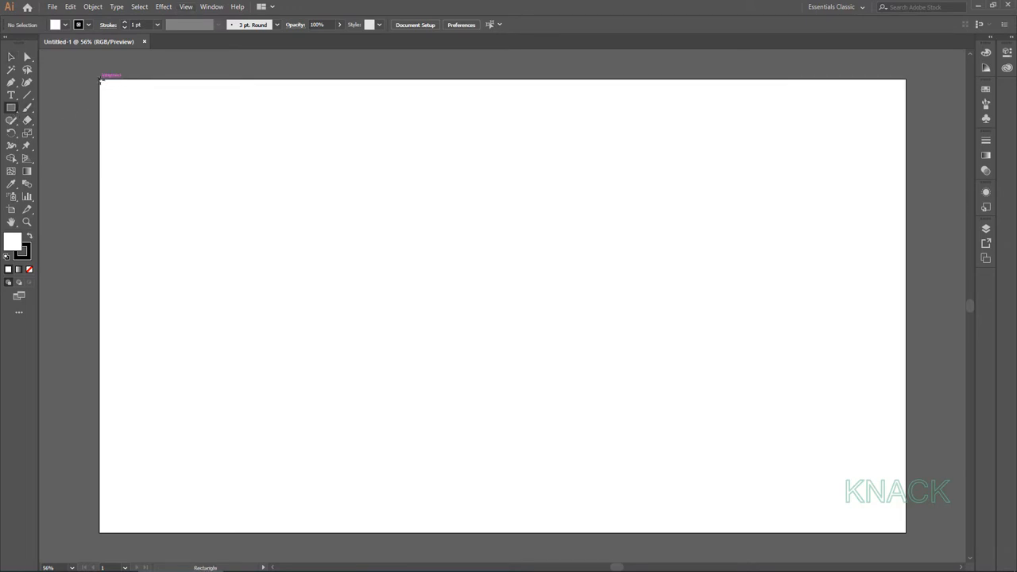
Draw a rectangle from the artboard's top-left to bottom-right corner and fill it black.
drag(102, 79, 905, 531)
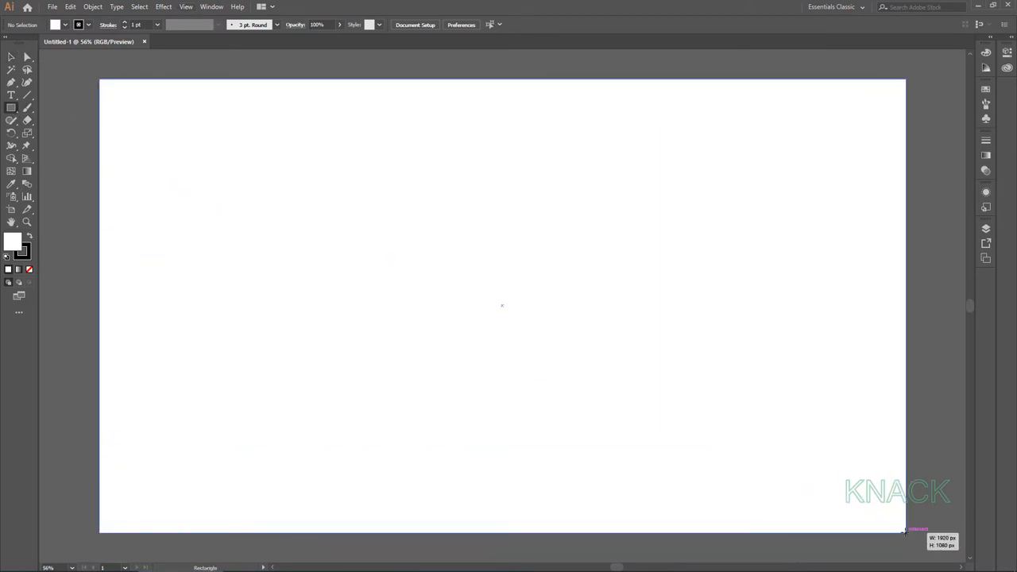
drag(99, 79, 904, 532)
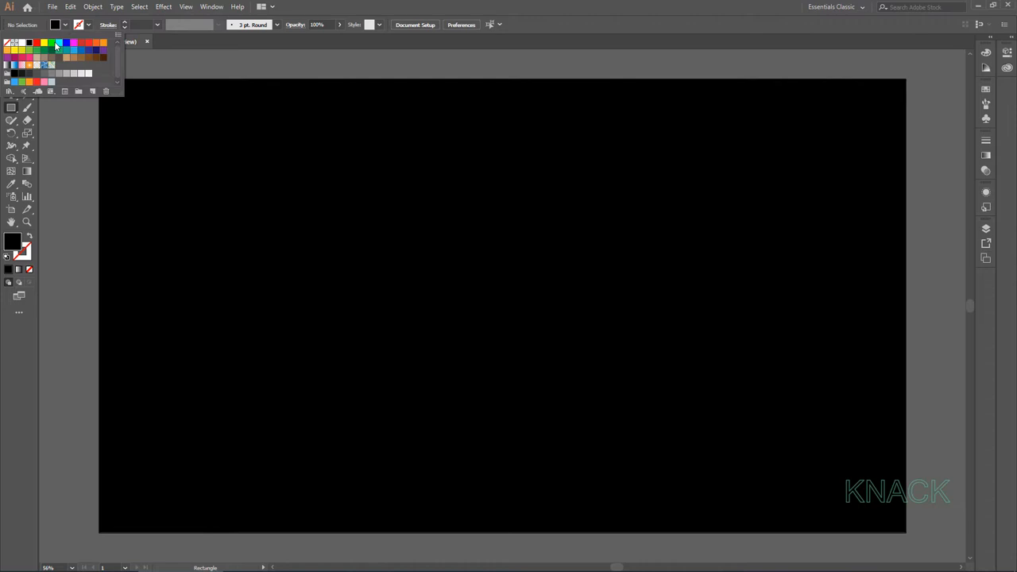
click(29, 57)
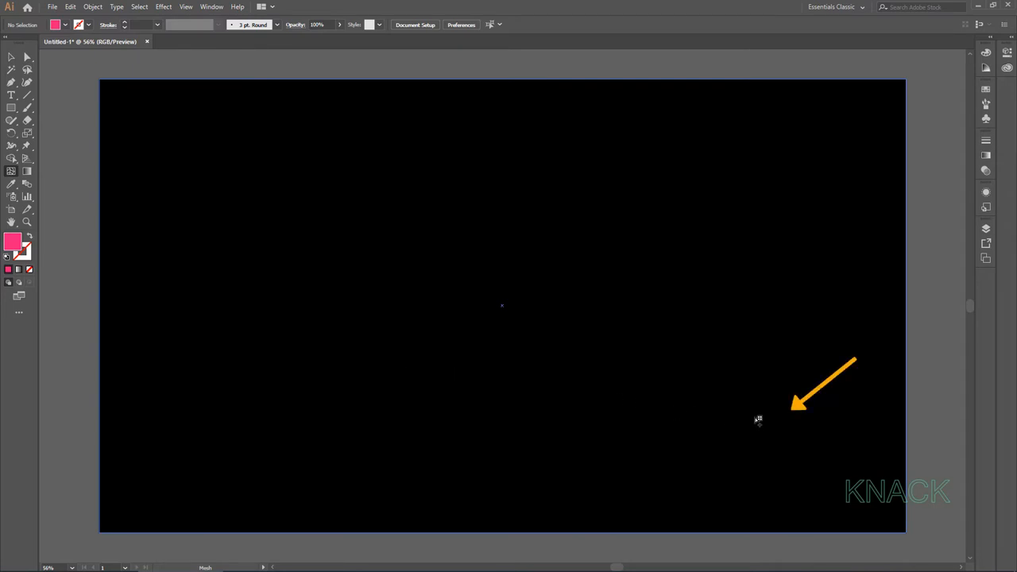
Add a pink mesh point at the lower right and a blue mesh point at the upper left.
click(792, 412)
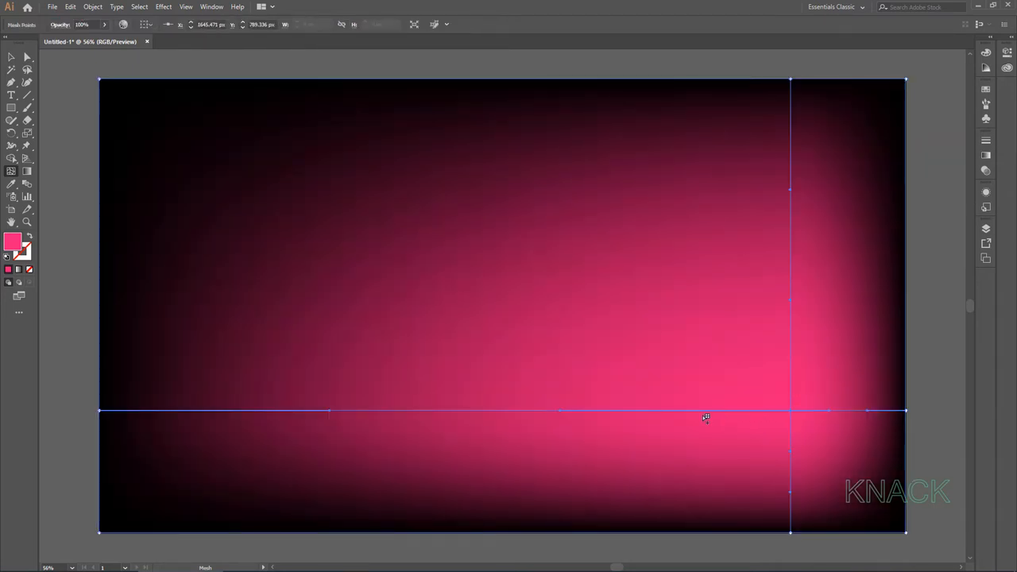
key(ctrl)
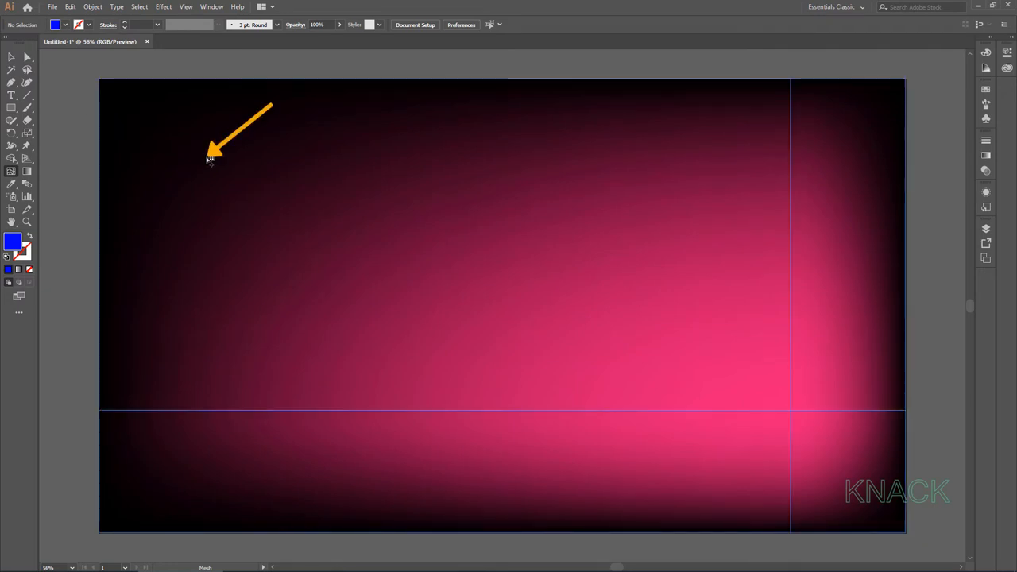
click(209, 157)
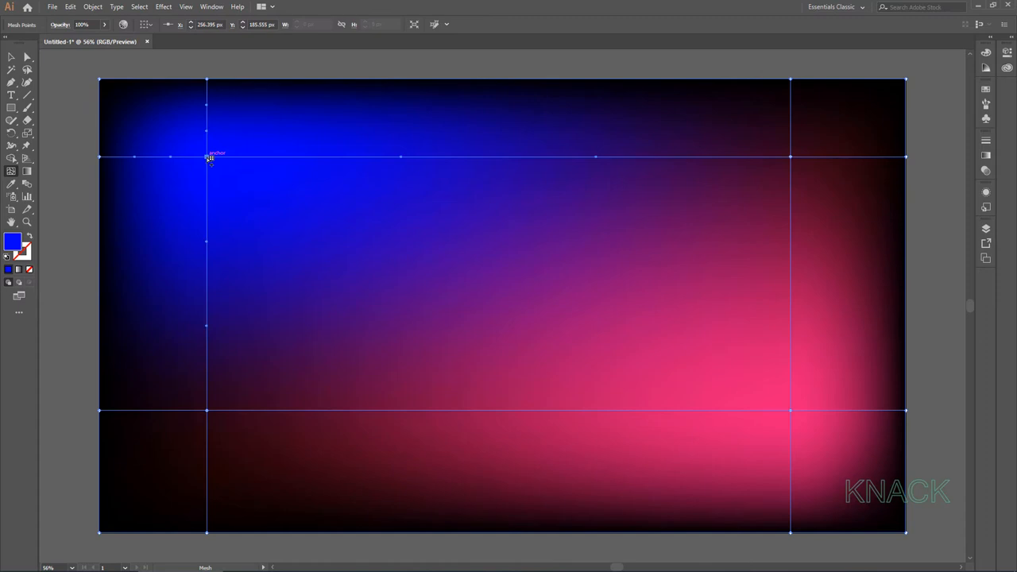
mouse_move(780, 226)
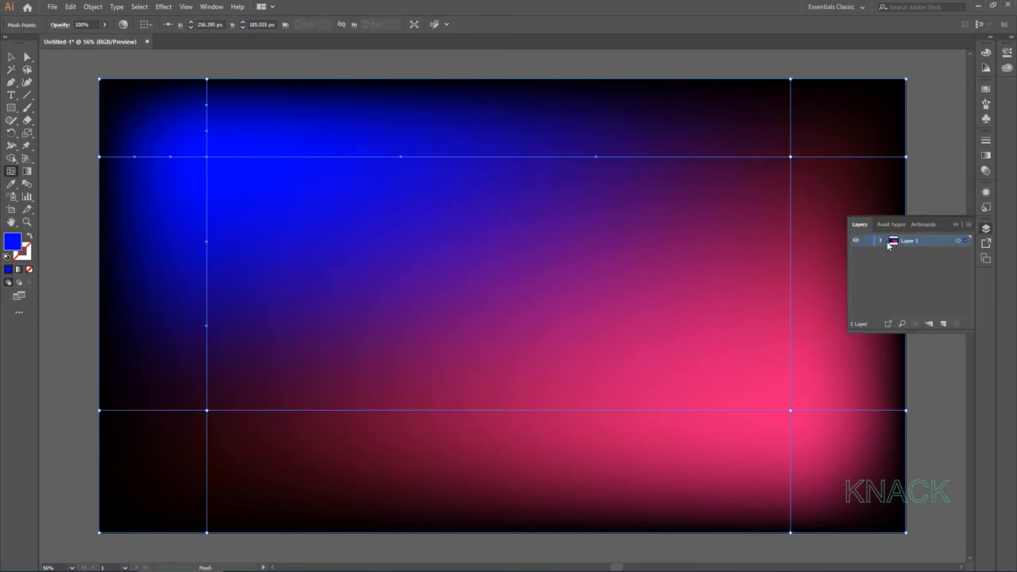
Lock Layer 1 and set the Pencil tool's Fidelity to Smooth.
click(880, 240)
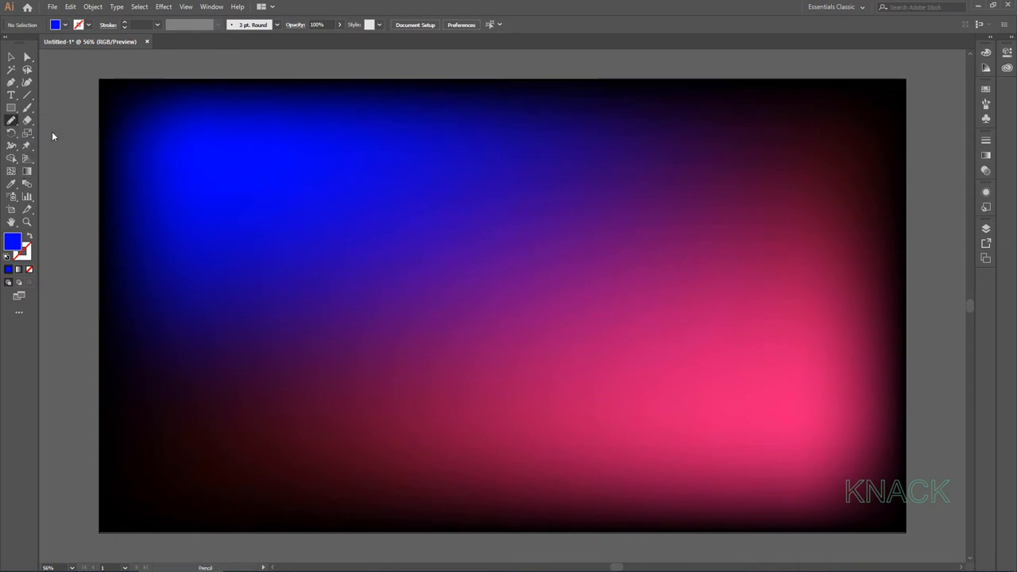
double_click(13, 121)
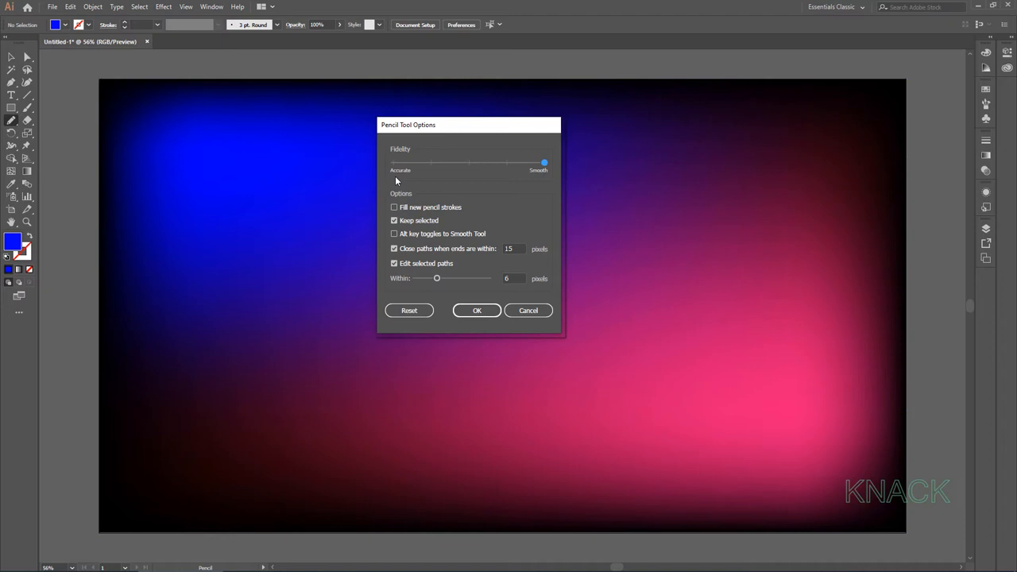
mouse_move(543, 178)
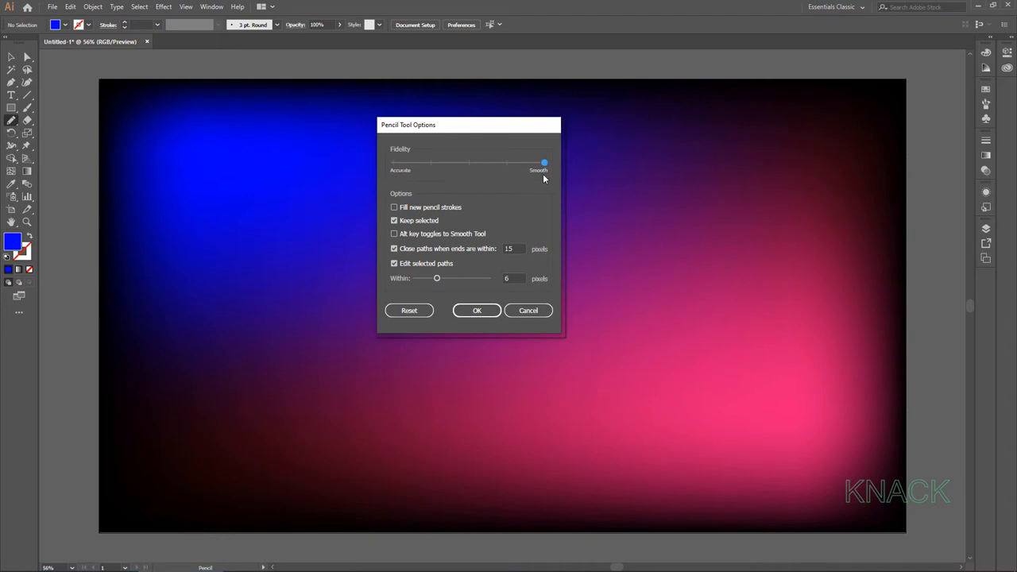
mouse_move(477, 310)
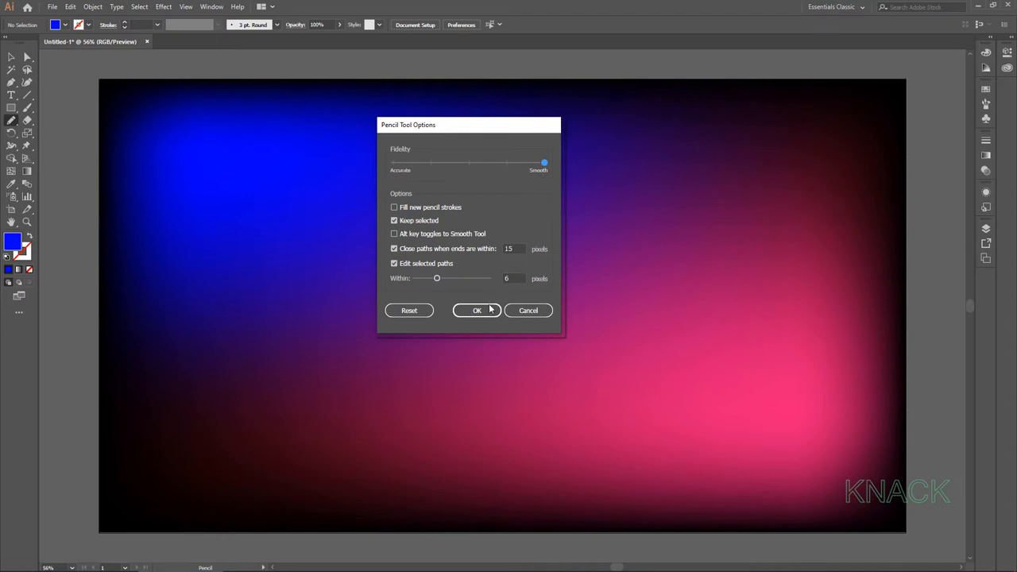
click(477, 310)
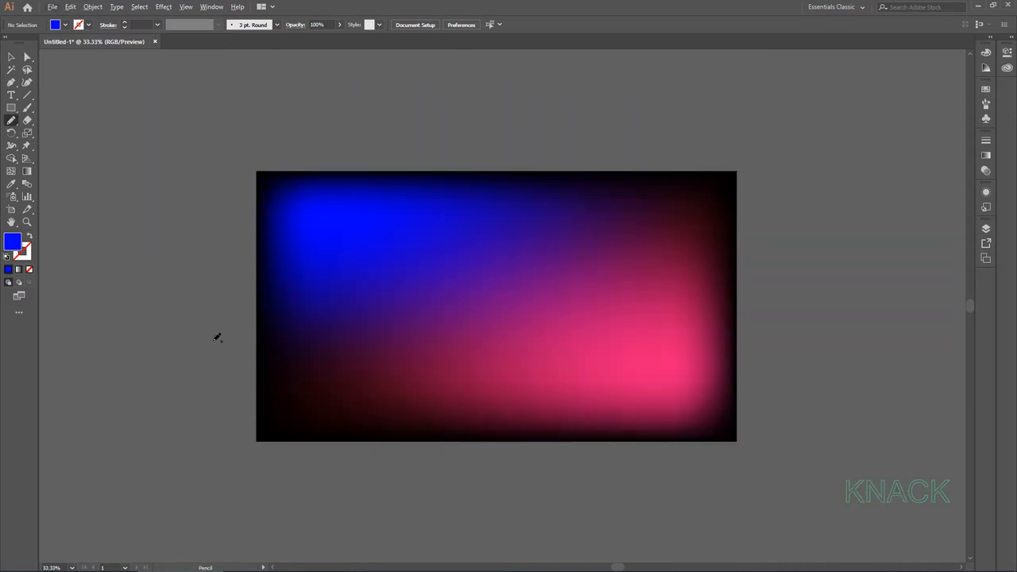
mouse_move(130, 321)
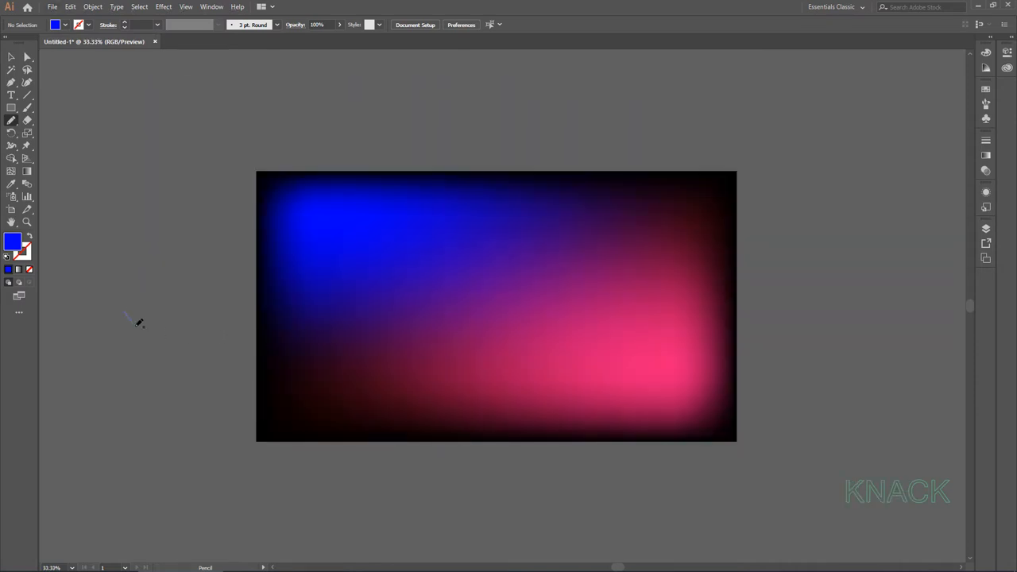
Sketch a wavy Pencil path from left of the artboard across its lower-left corner.
drag(127, 314, 290, 442)
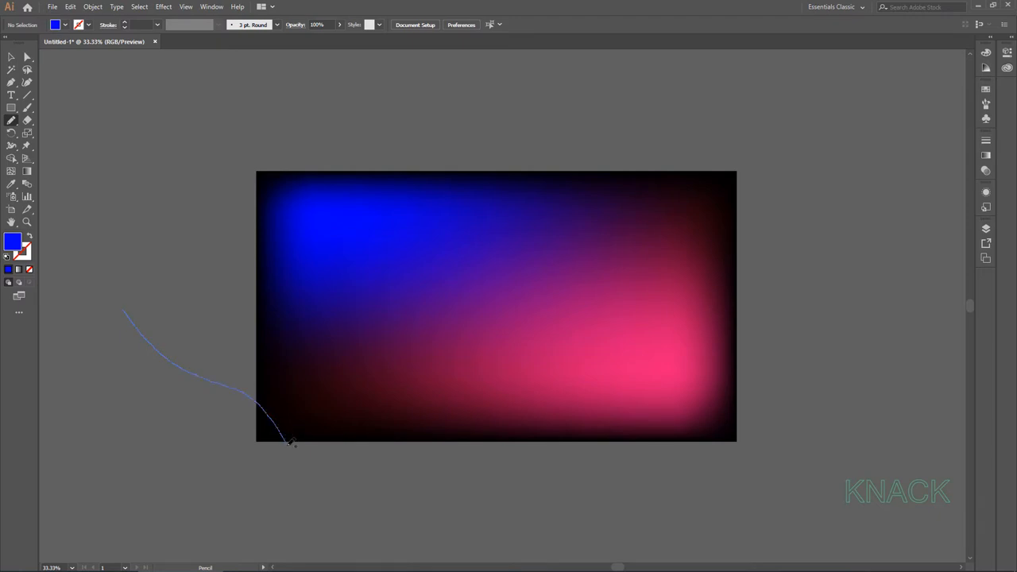
drag(286, 441, 374, 532)
text(10)
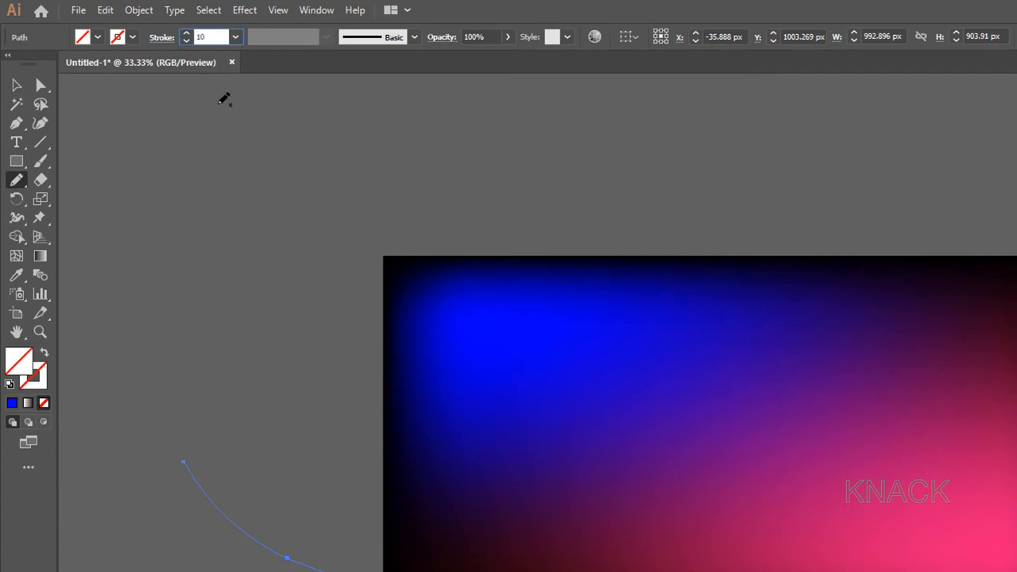
Make the line a 10 pt round-cap dashed stroke with 0 pt dash, 20 pt gap and a tapered profile.
click(162, 37)
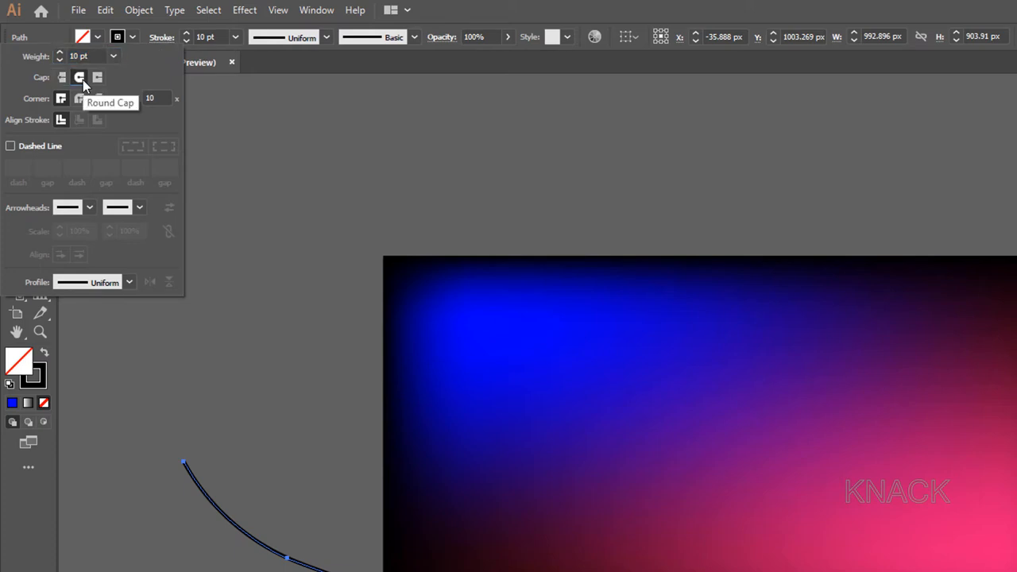
mouse_move(92, 131)
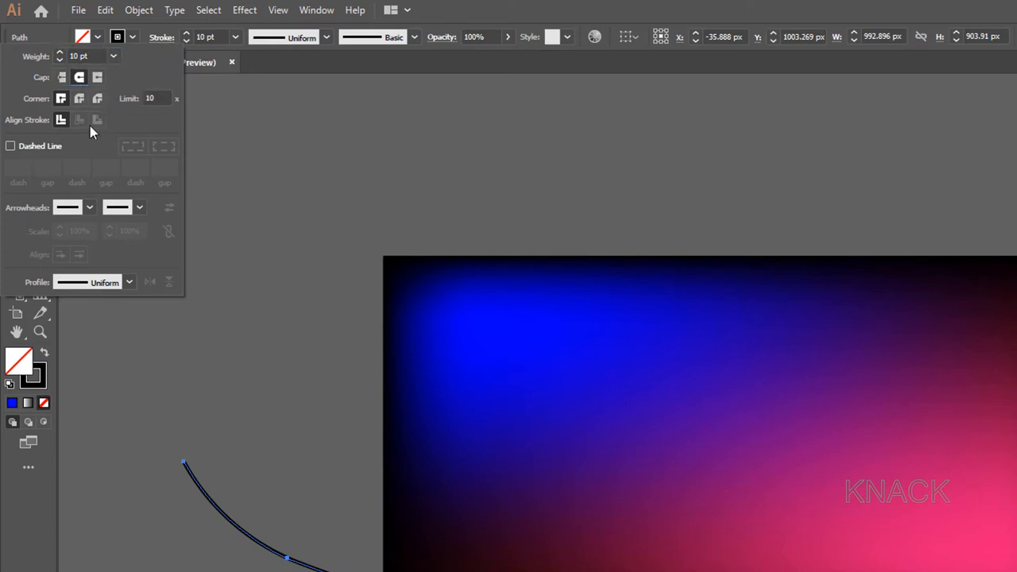
click(10, 147)
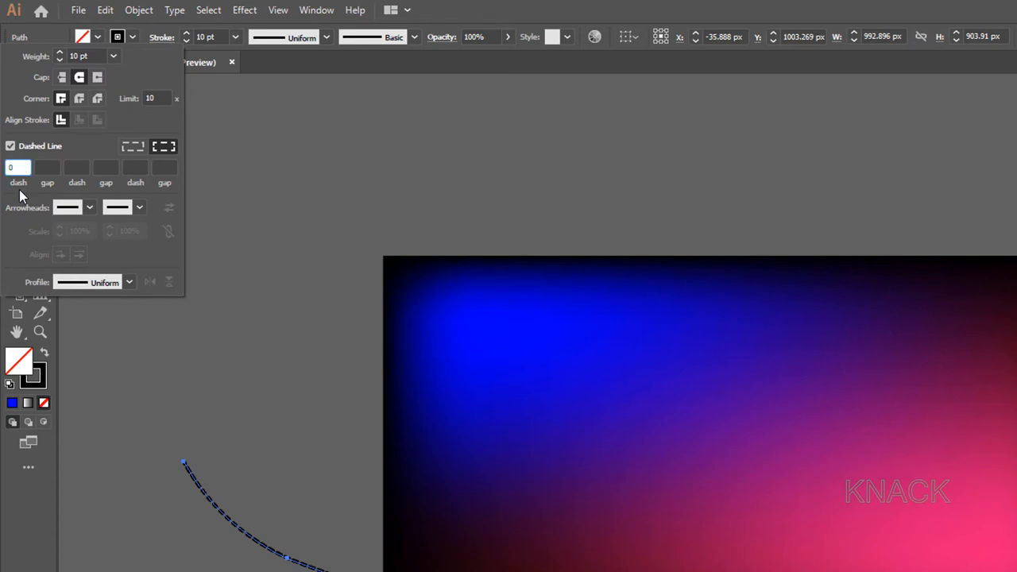
text(20)
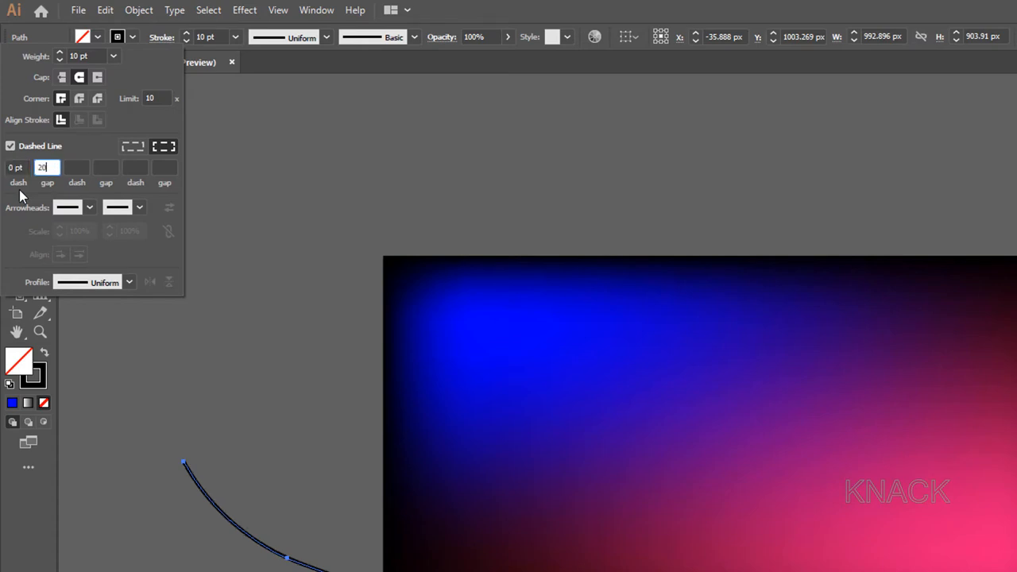
key(Tab)
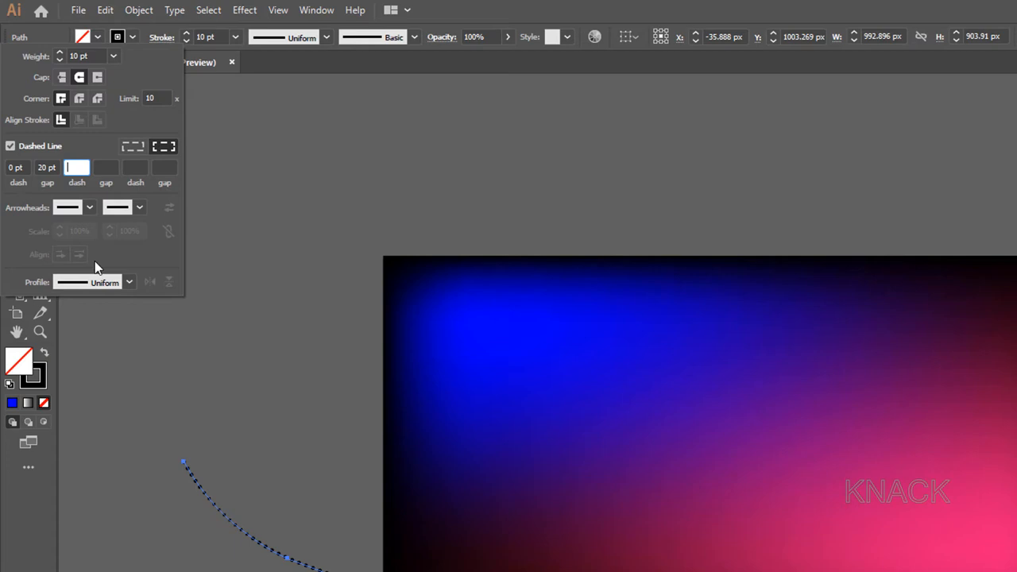
click(127, 283)
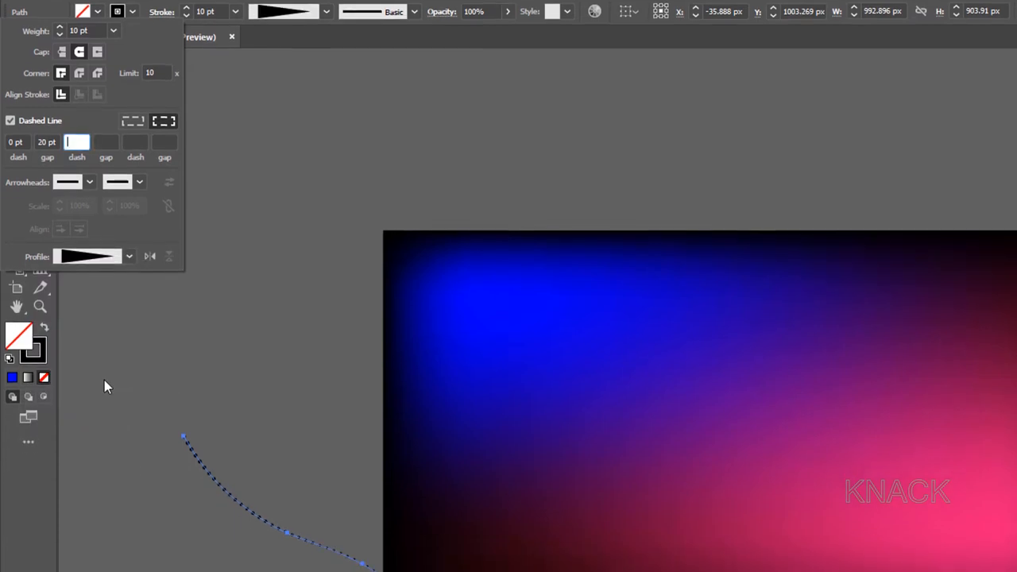
scroll(down, 3)
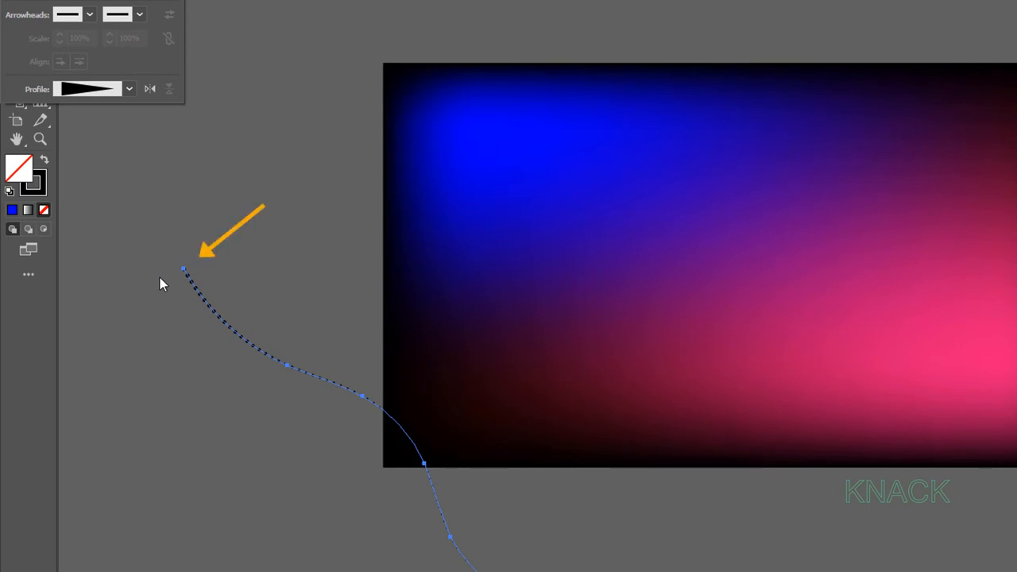
mouse_move(374, 467)
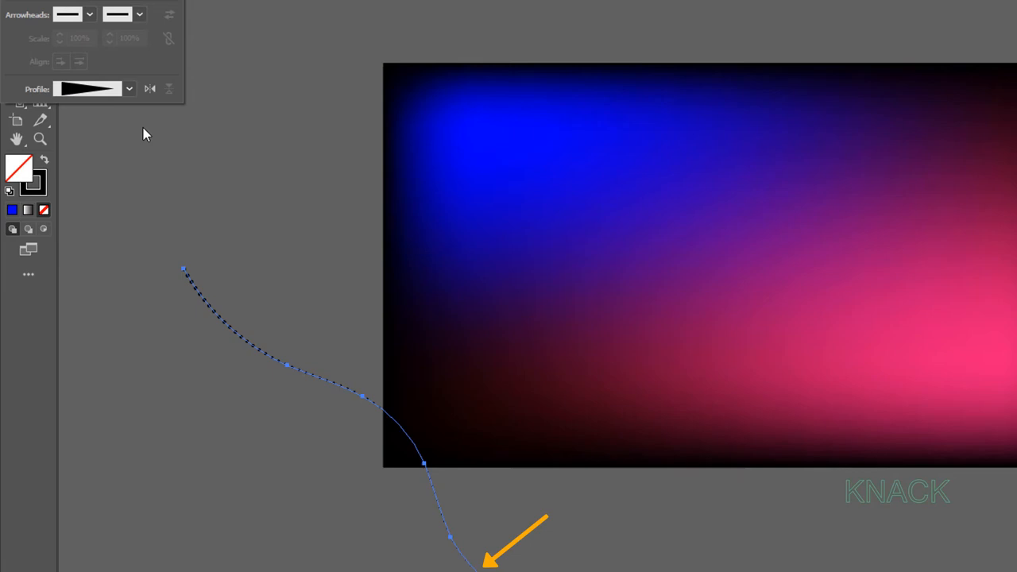
click(150, 89)
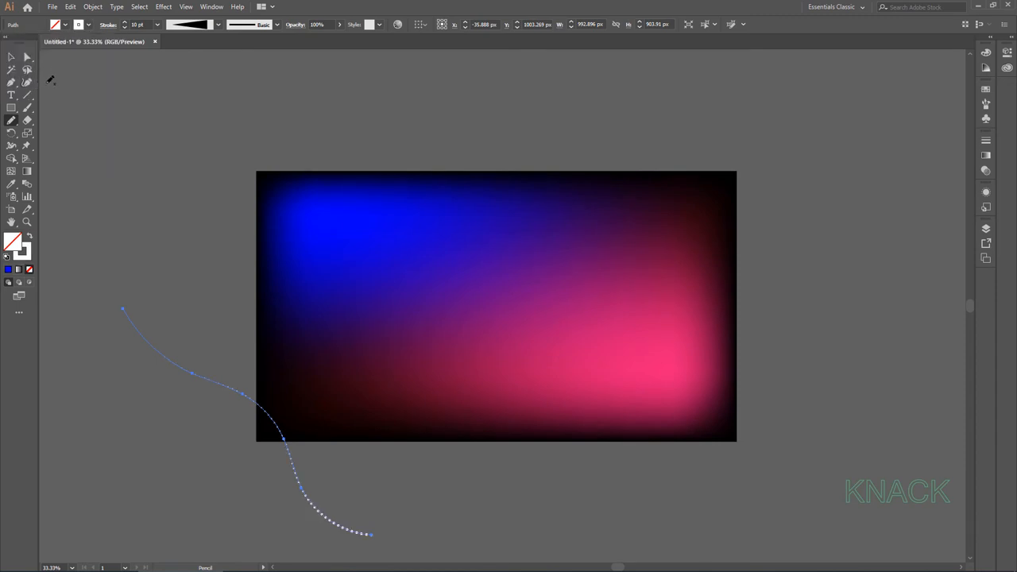
Copy the dotted curve and paste a duplicate near the artboard's upper right.
key(ctrl+c)
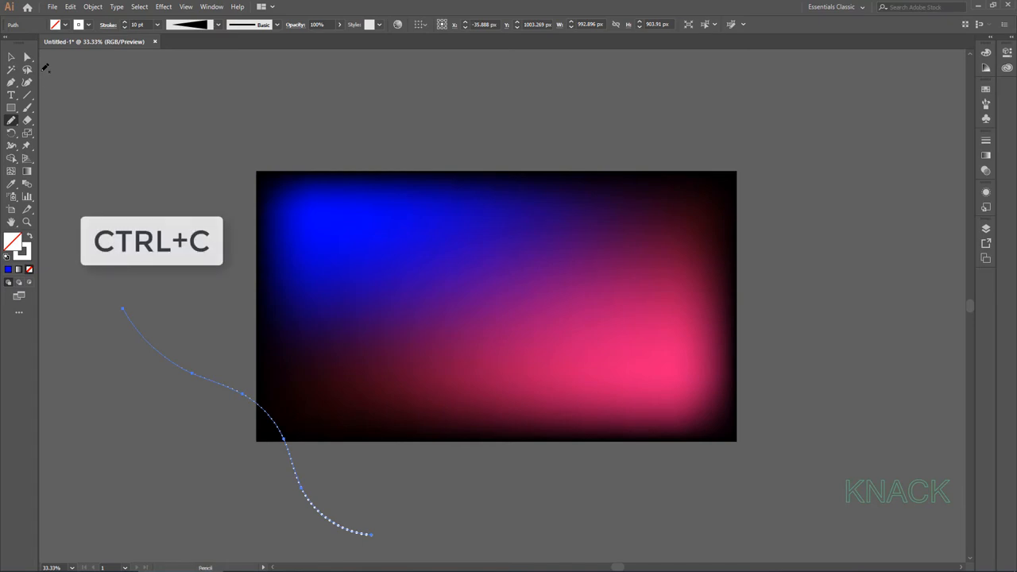
key(ctrl+c)
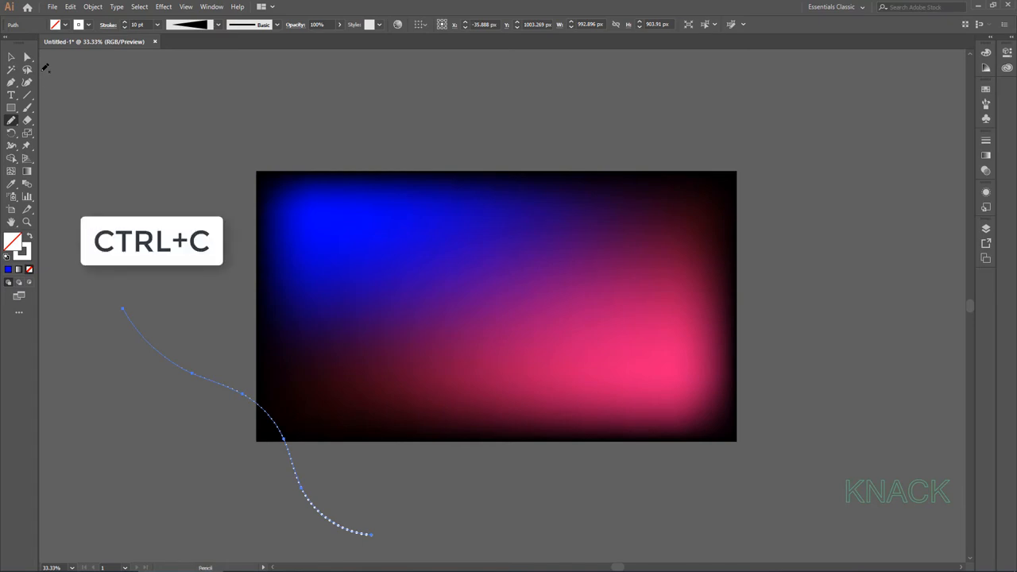
key(ctrl+v)
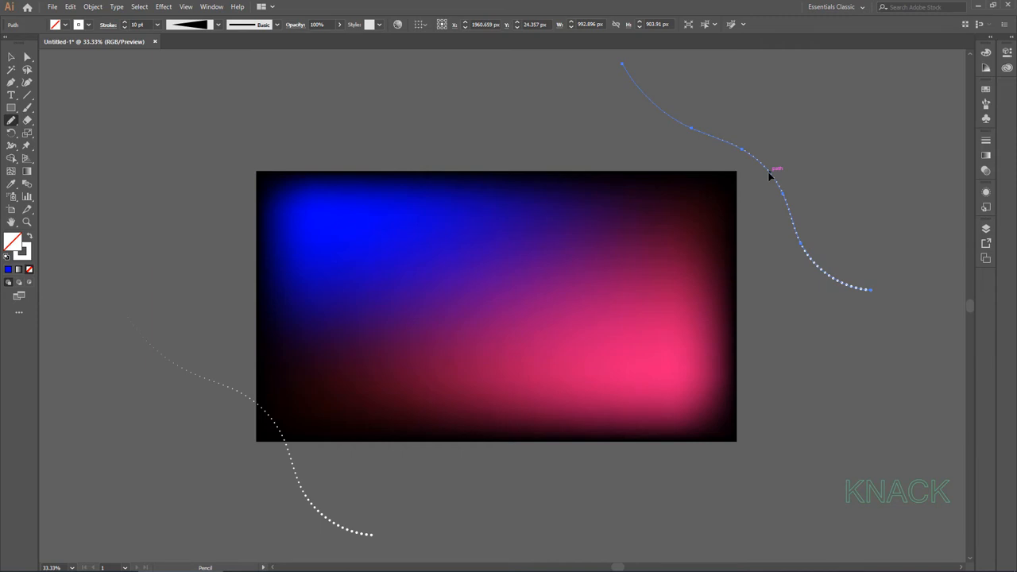
mouse_move(29, 136)
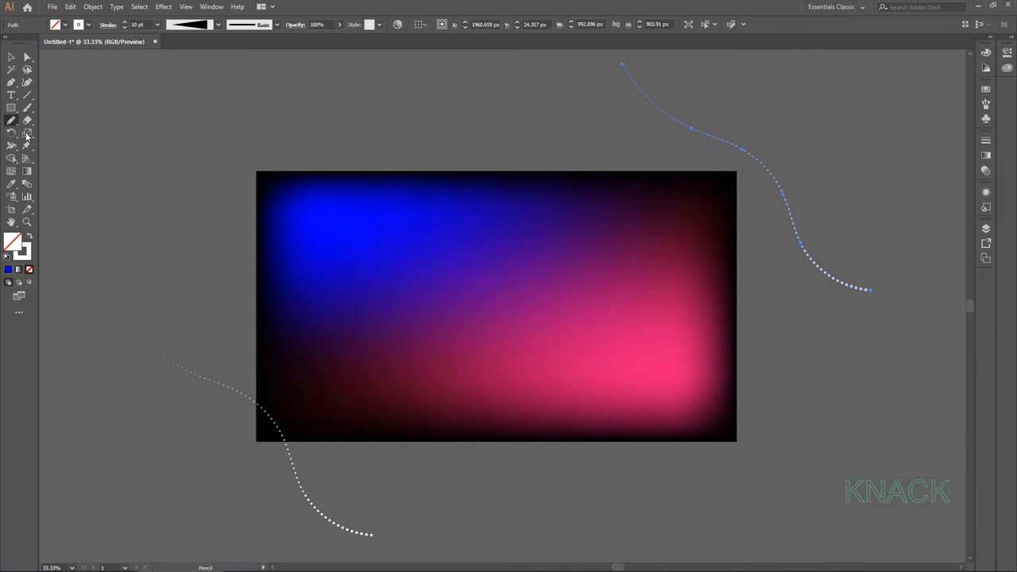
Scale the copied dotted curve uniformly to 40%.
double_click(25, 134)
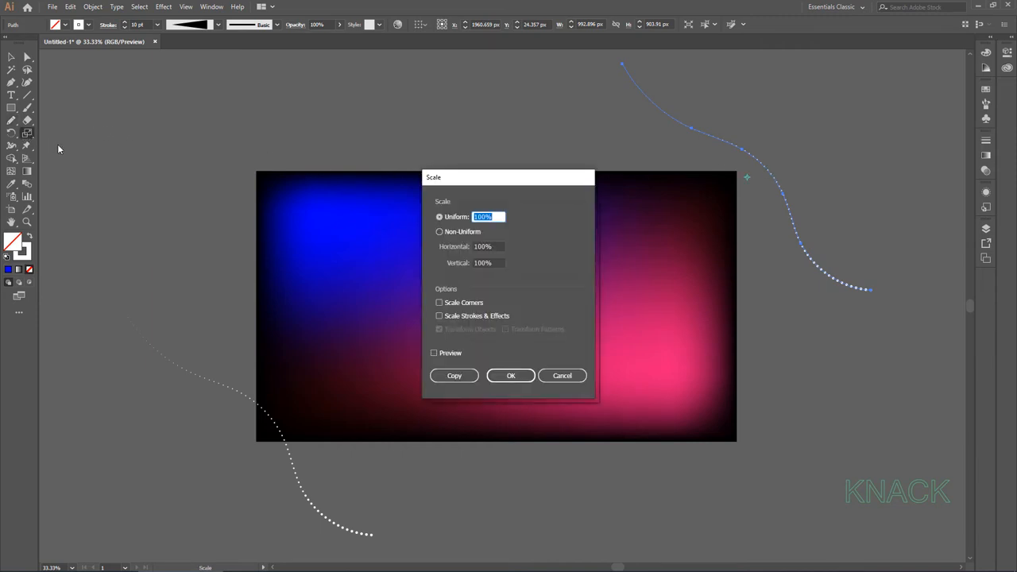
mouse_move(489, 229)
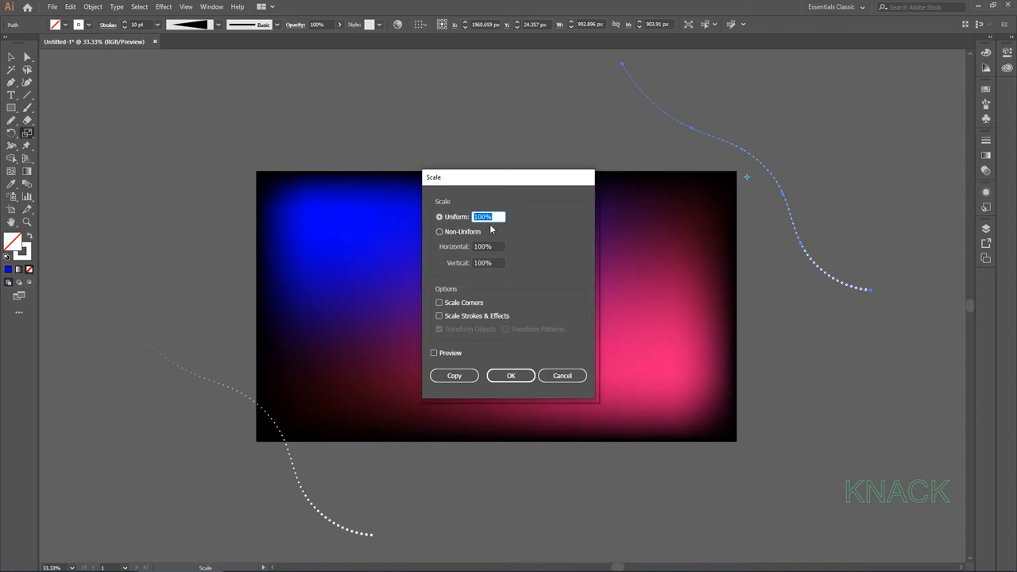
text(40)
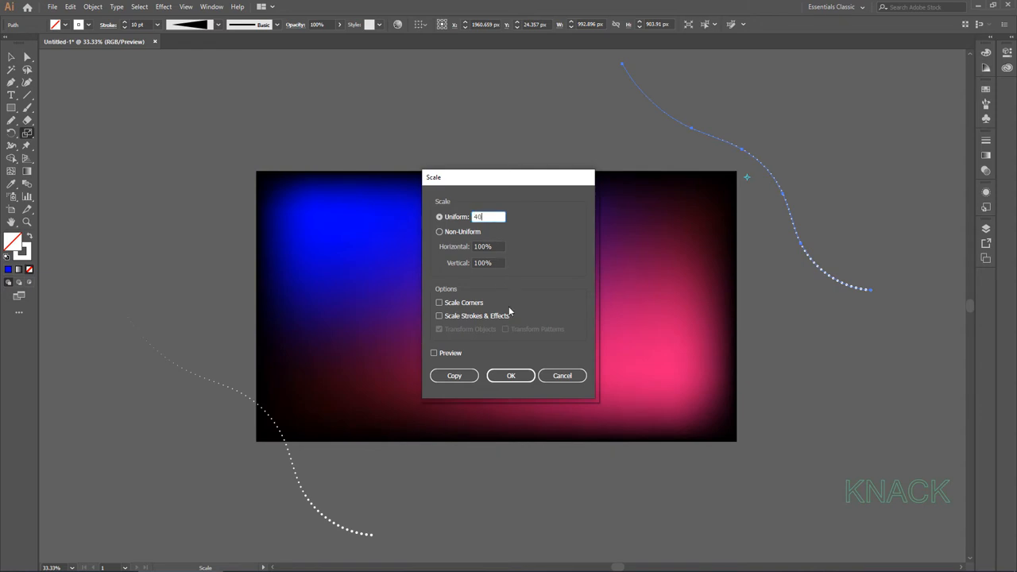
click(511, 375)
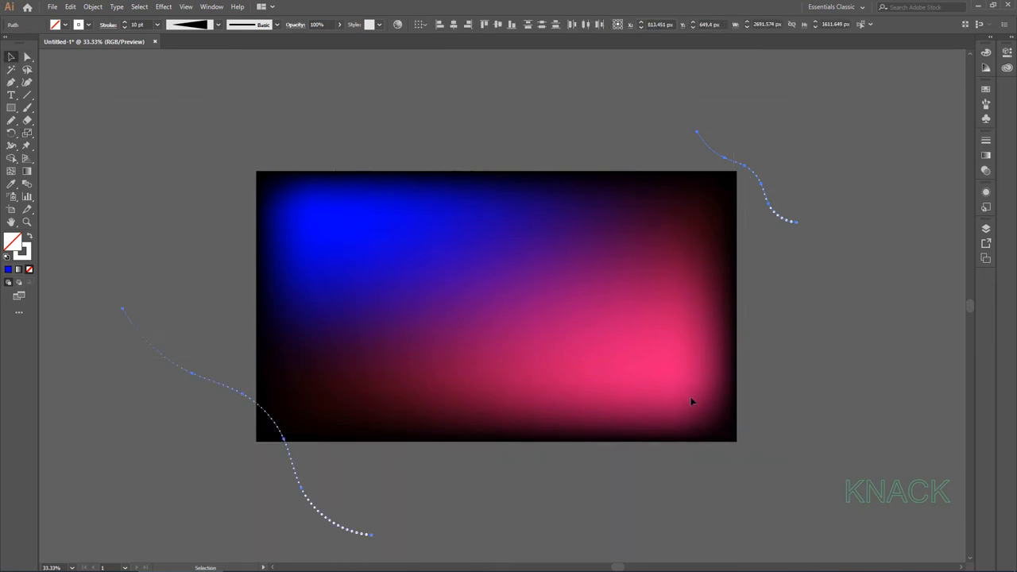
Blend the two dotted curves with Specified Steps set to 7.
click(92, 6)
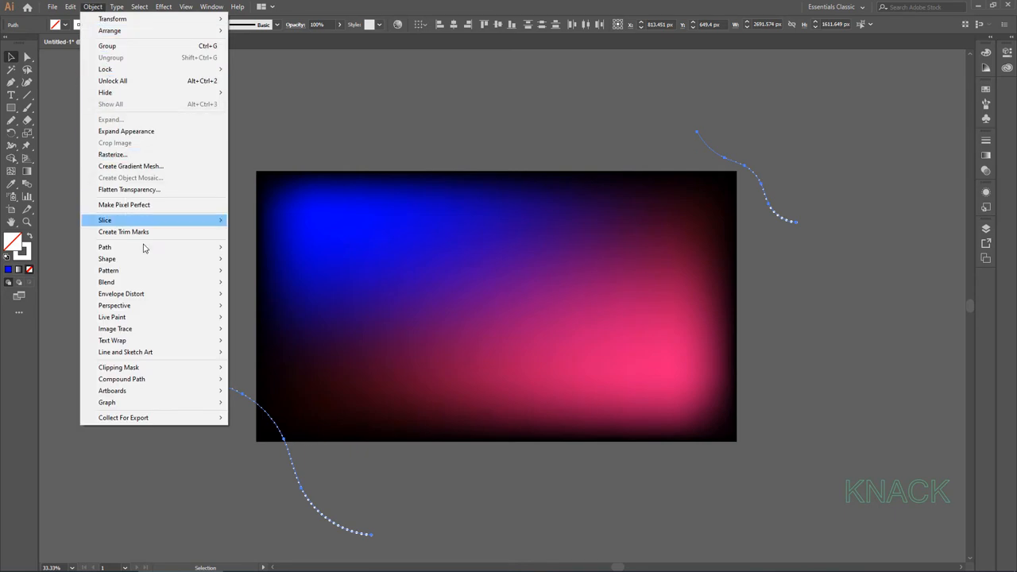
mouse_move(105, 283)
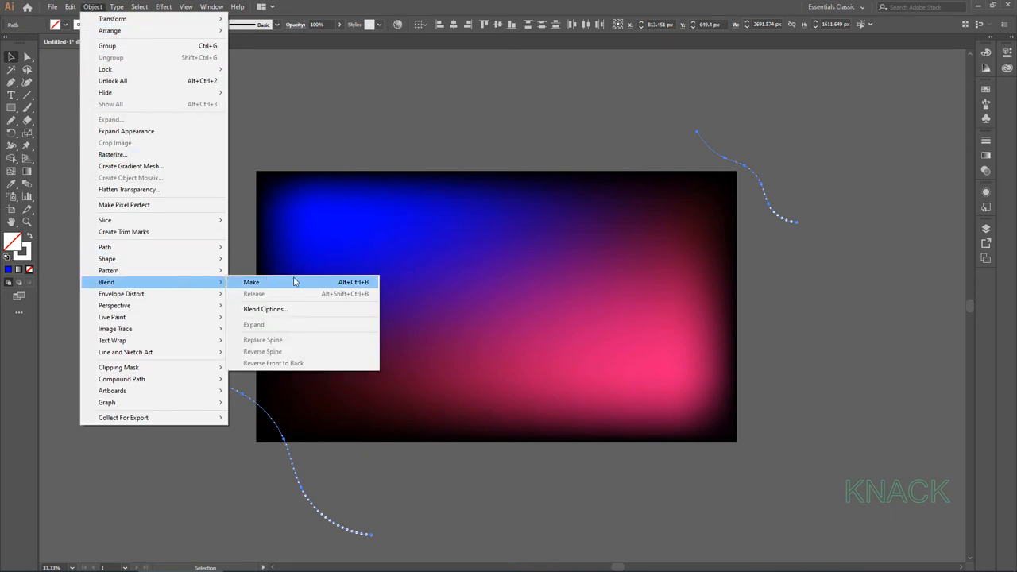
click(251, 281)
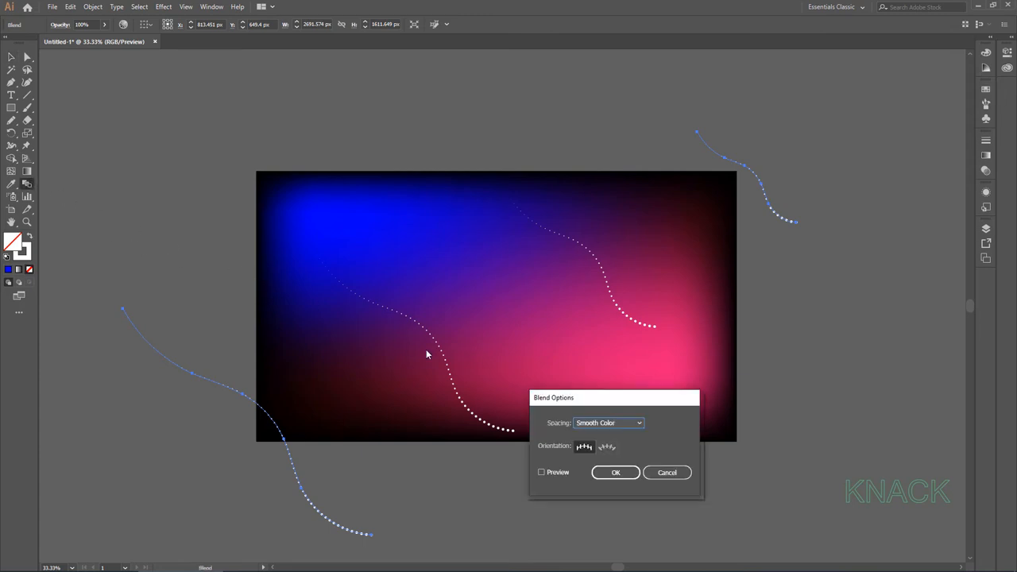
click(607, 423)
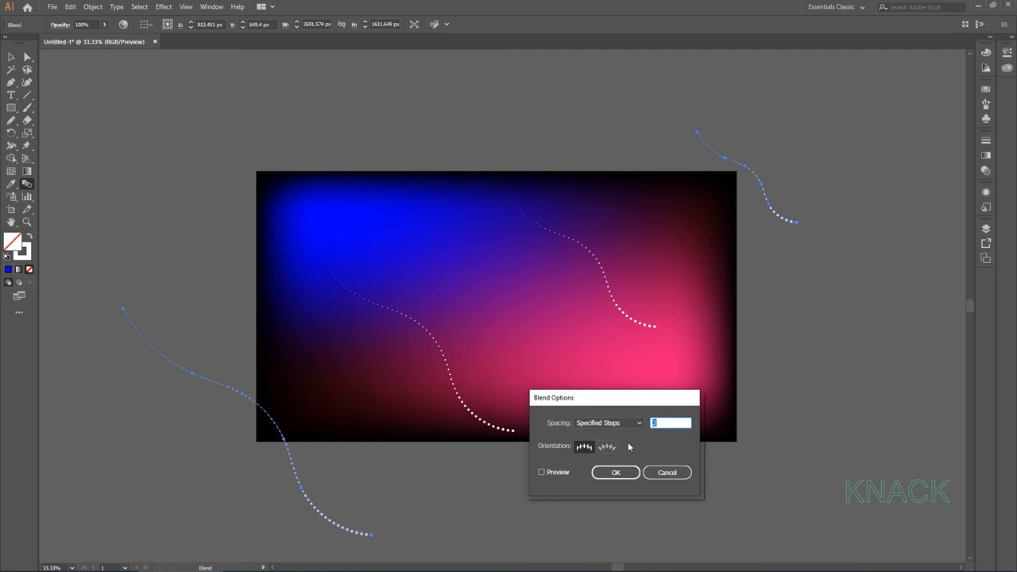
text(7)
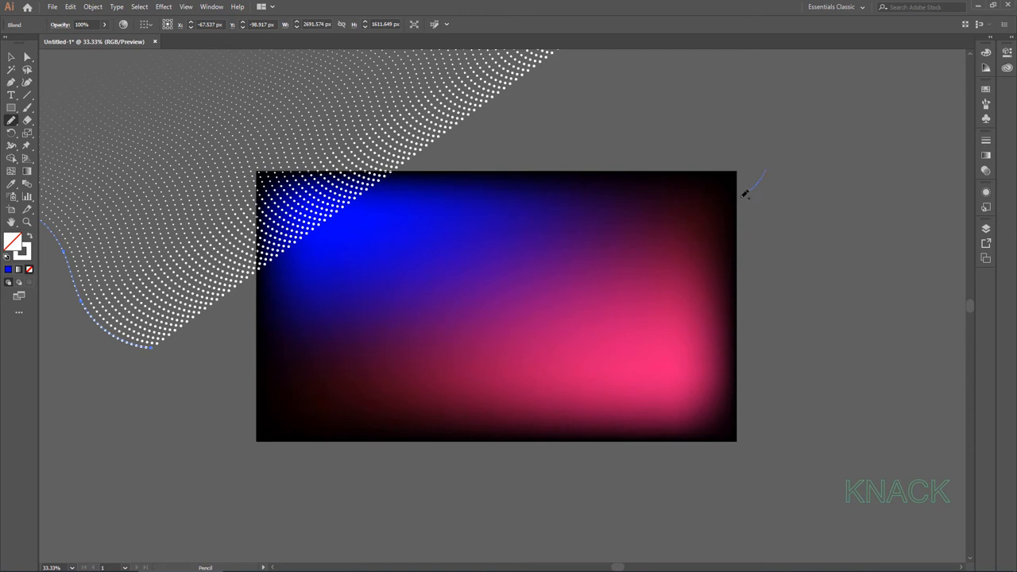
Draw a smooth Pen curve sweeping across the artboard from lower left to upper right.
drag(750, 193, 384, 341)
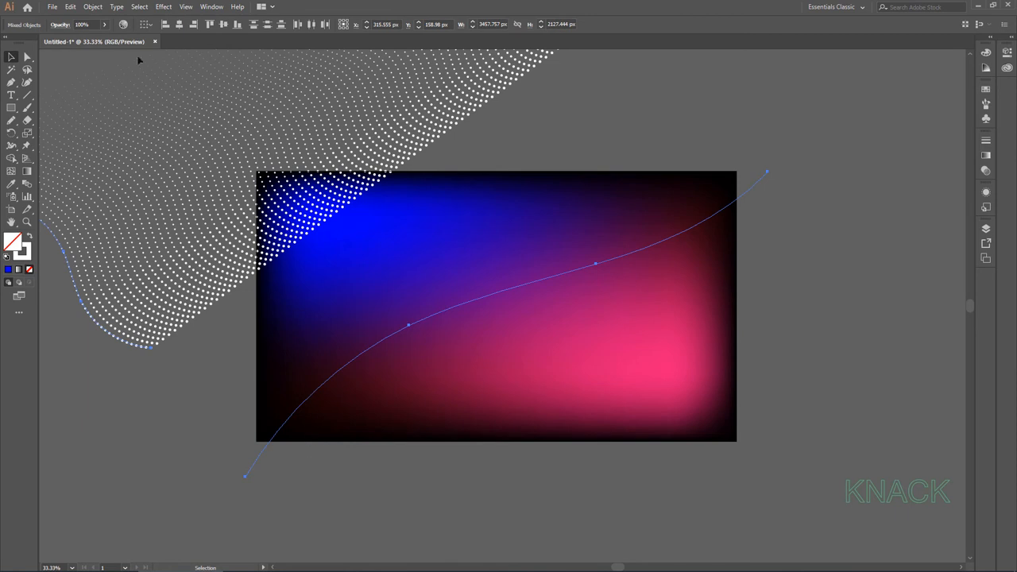
Replace the blend's spine with the long curve via Object > Blend > Replace Spine.
click(92, 6)
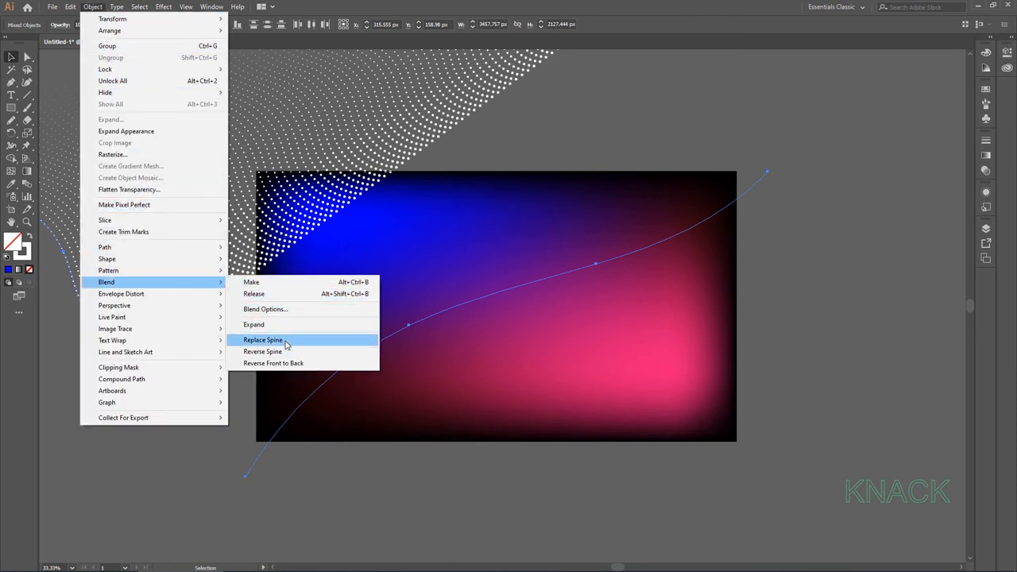
click(262, 340)
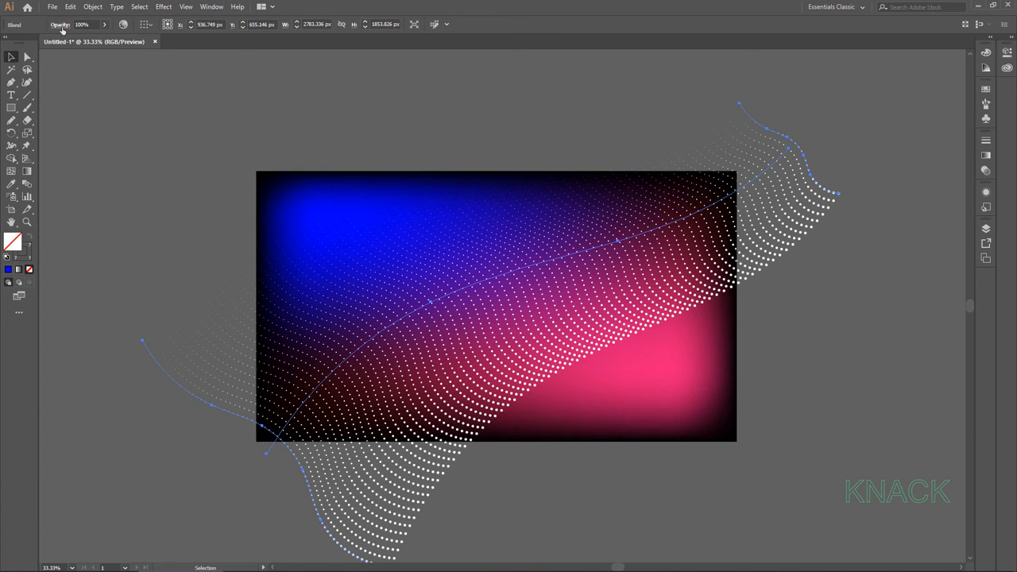
Change the dotted ribbon's blending mode to Overlay in the Opacity options.
click(27, 41)
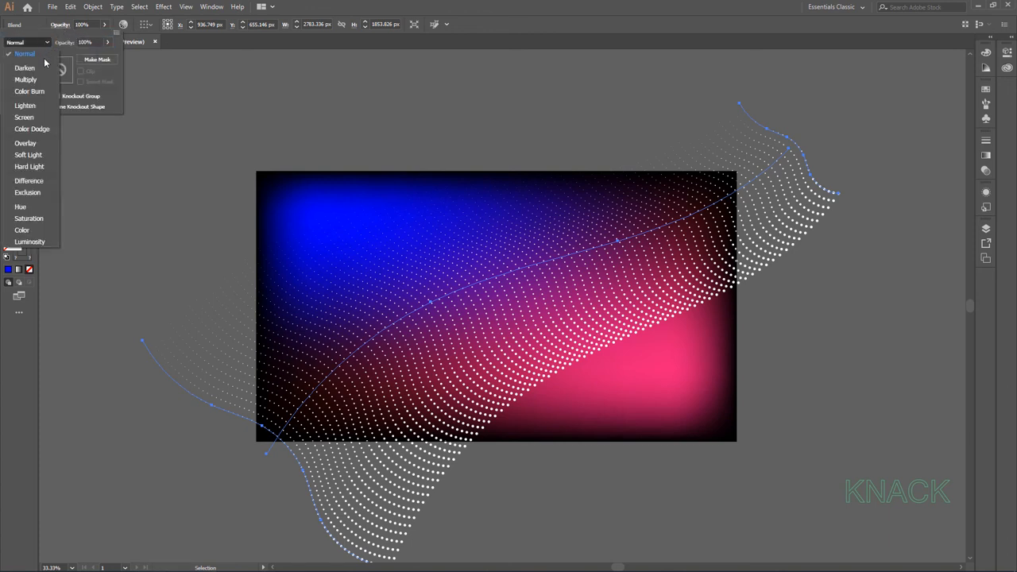
mouse_move(46, 145)
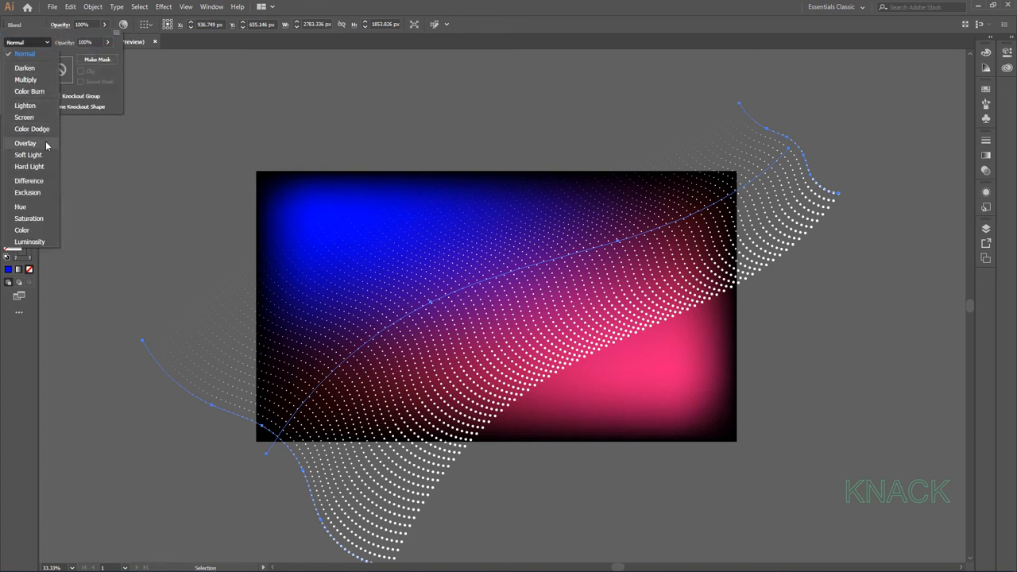
click(25, 143)
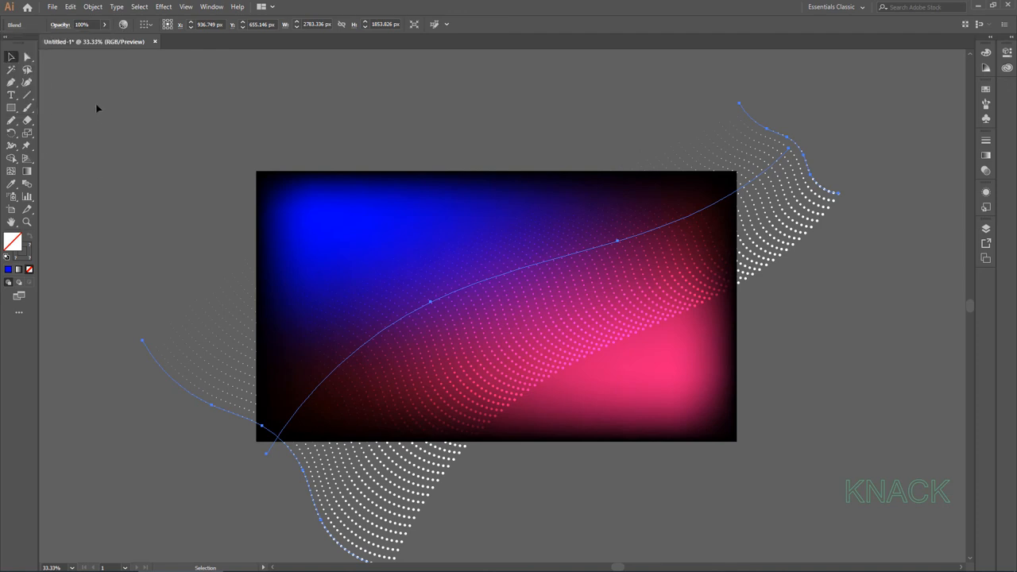
click(70, 7)
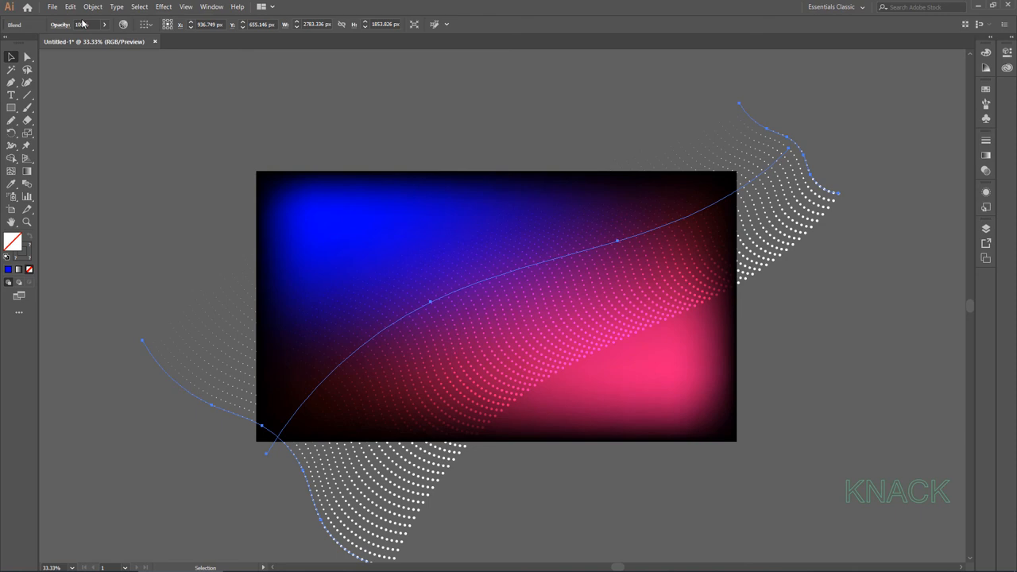
Paste a ribbon copy in back and give it Overlay blending at lowered opacity.
click(70, 6)
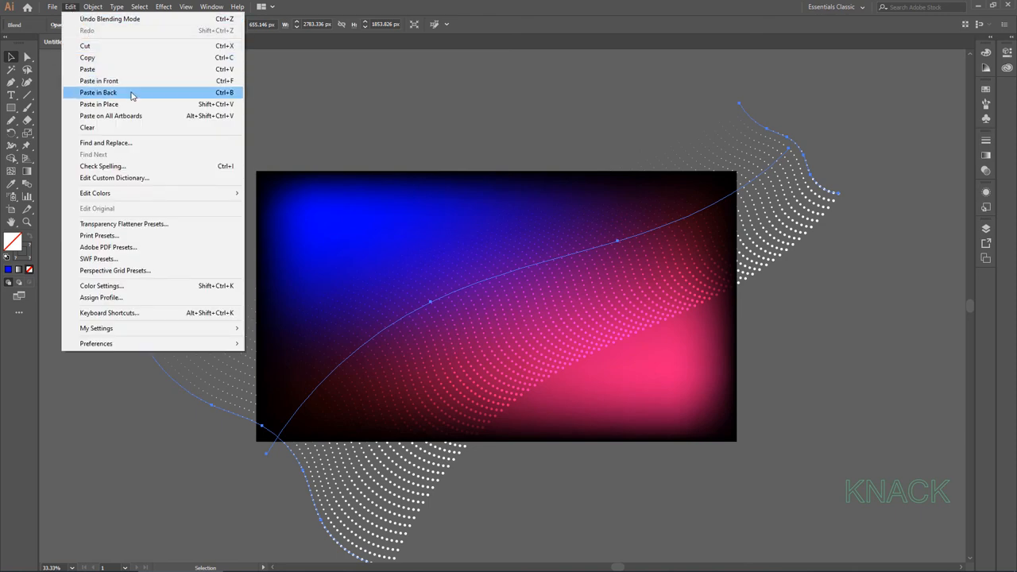
click(98, 92)
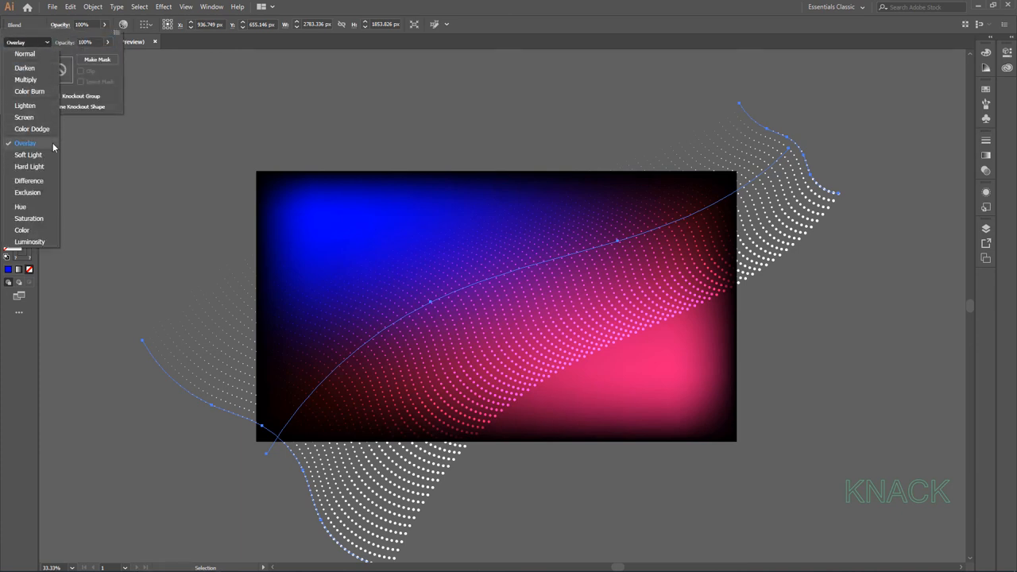
click(25, 143)
text(20)
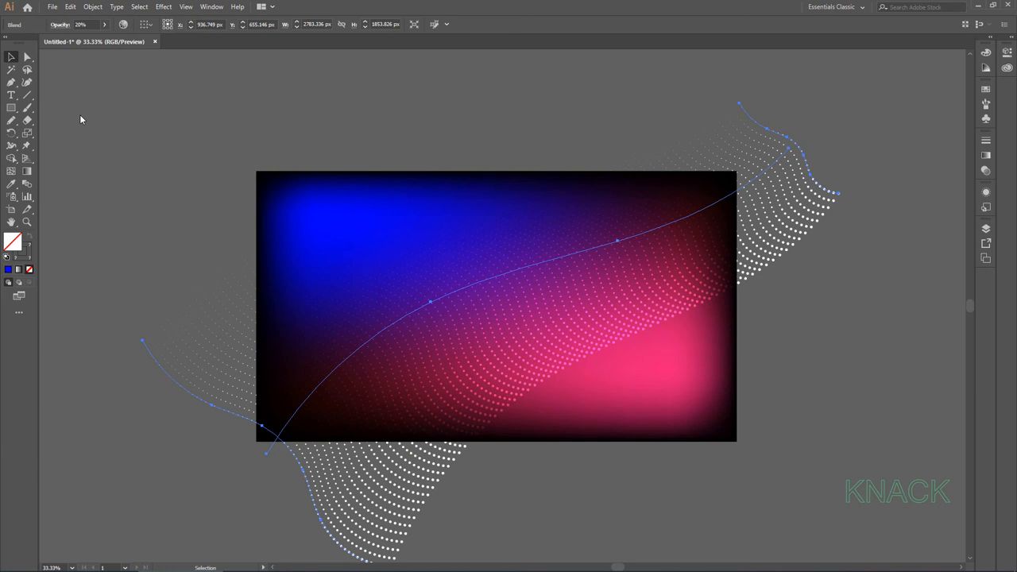
mouse_move(13, 57)
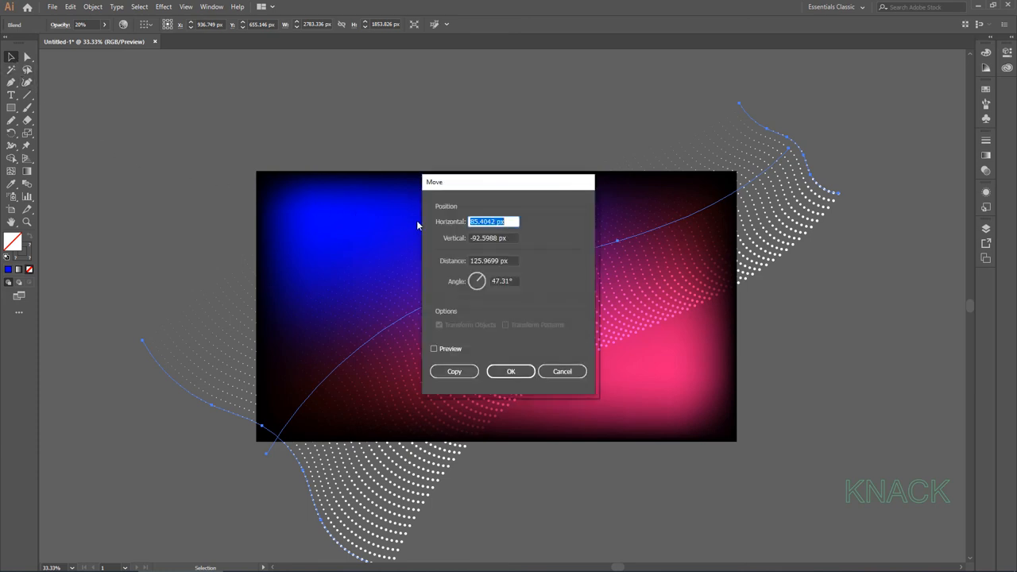
Move the ribbon copy 10 px horizontally and 2 px vertically as a shadow.
text(10)
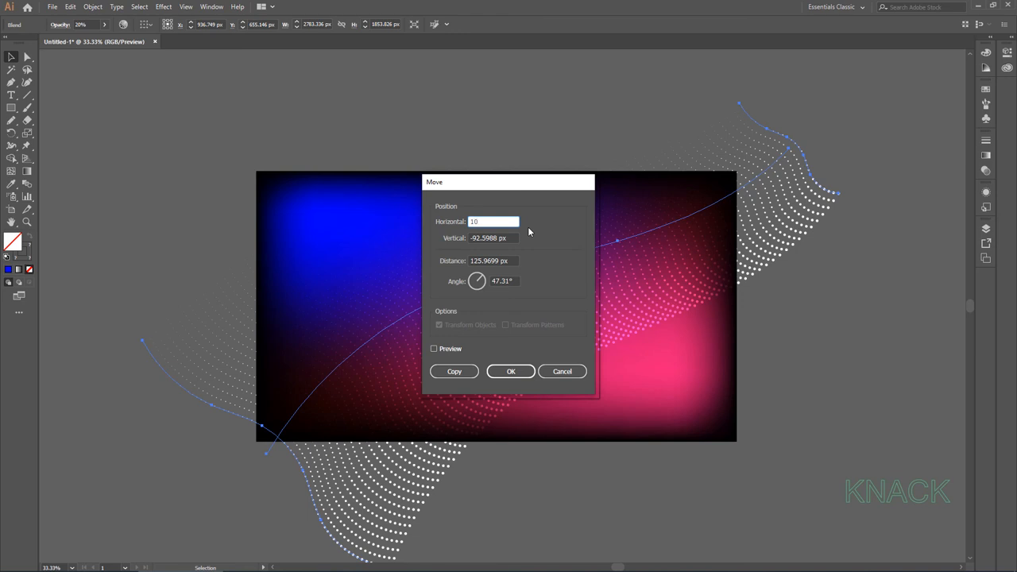
text(2 px)
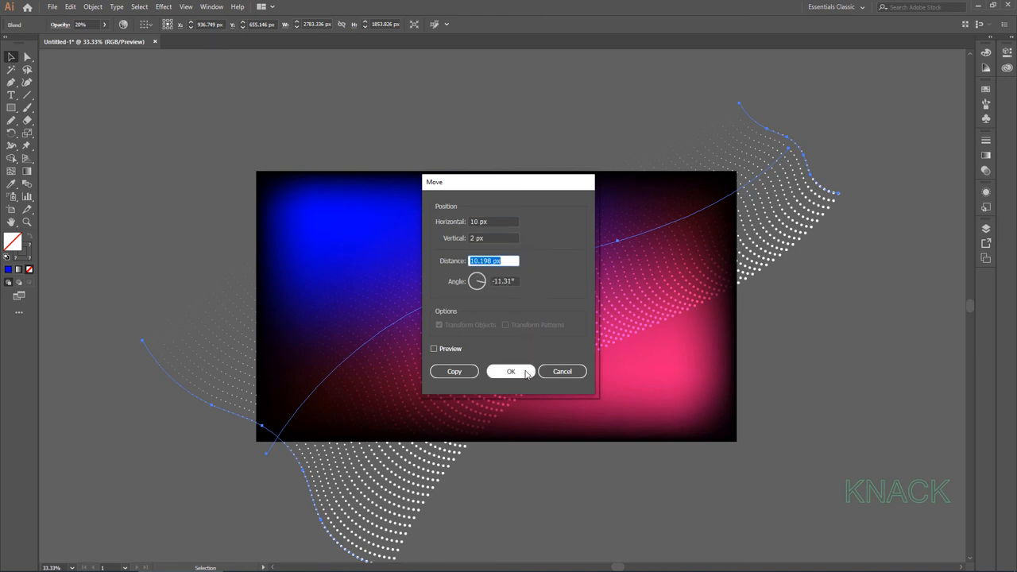
click(512, 372)
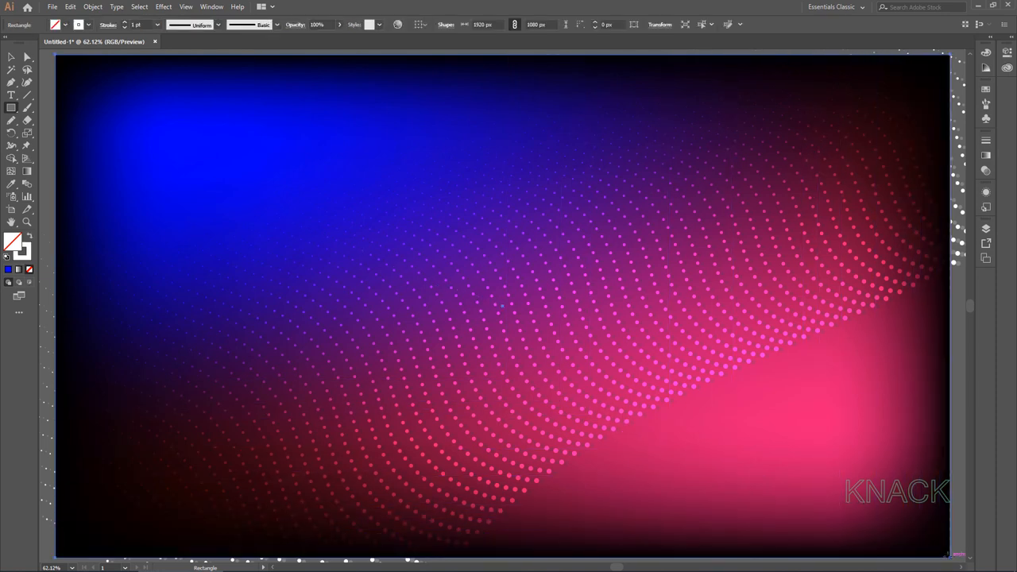
Select all artwork with Ctrl+A and bring up the Object menu for Clipping Mask.
key(ctrl+a)
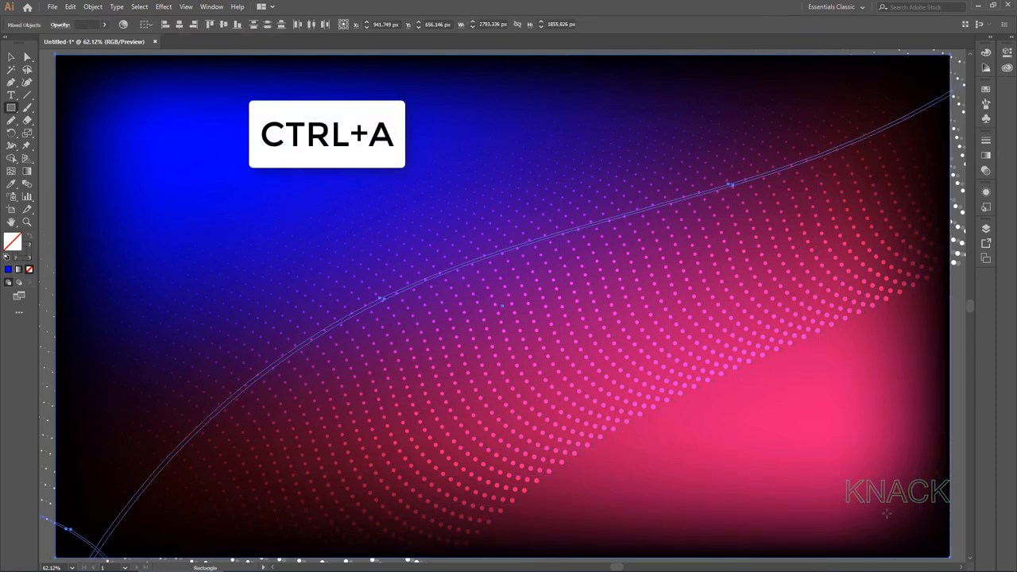
key(ctrl+a)
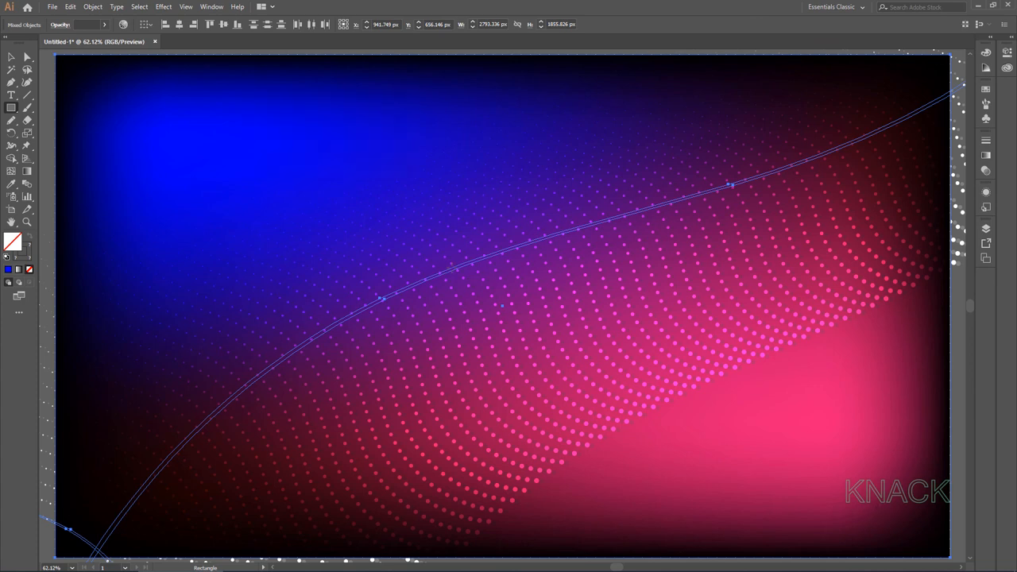
click(92, 6)
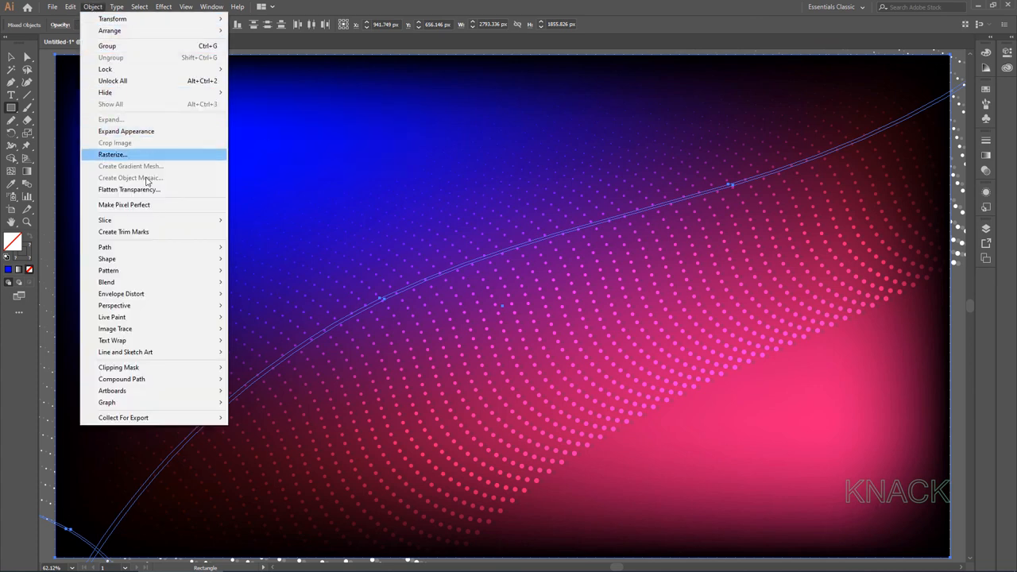
mouse_move(118, 367)
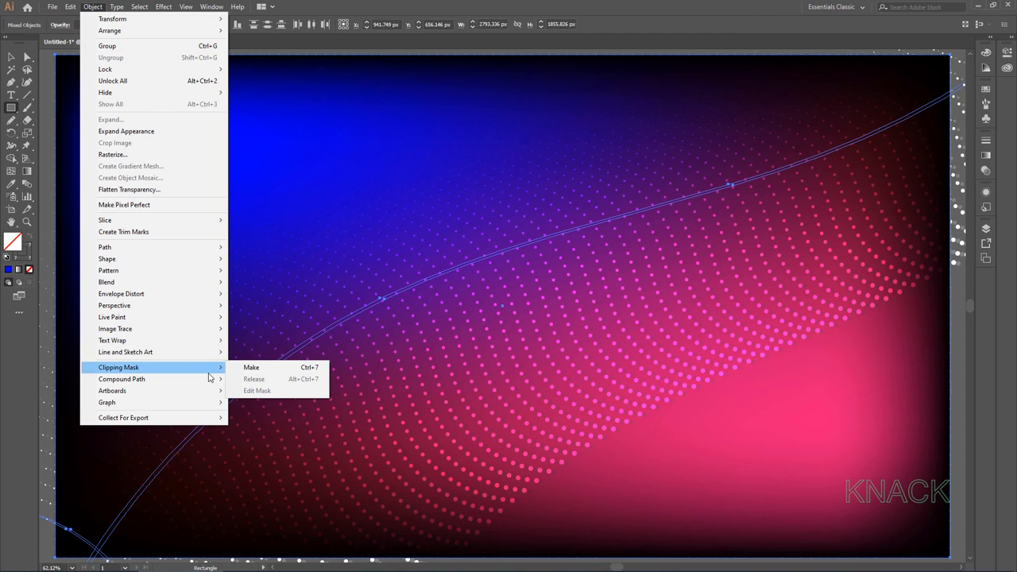